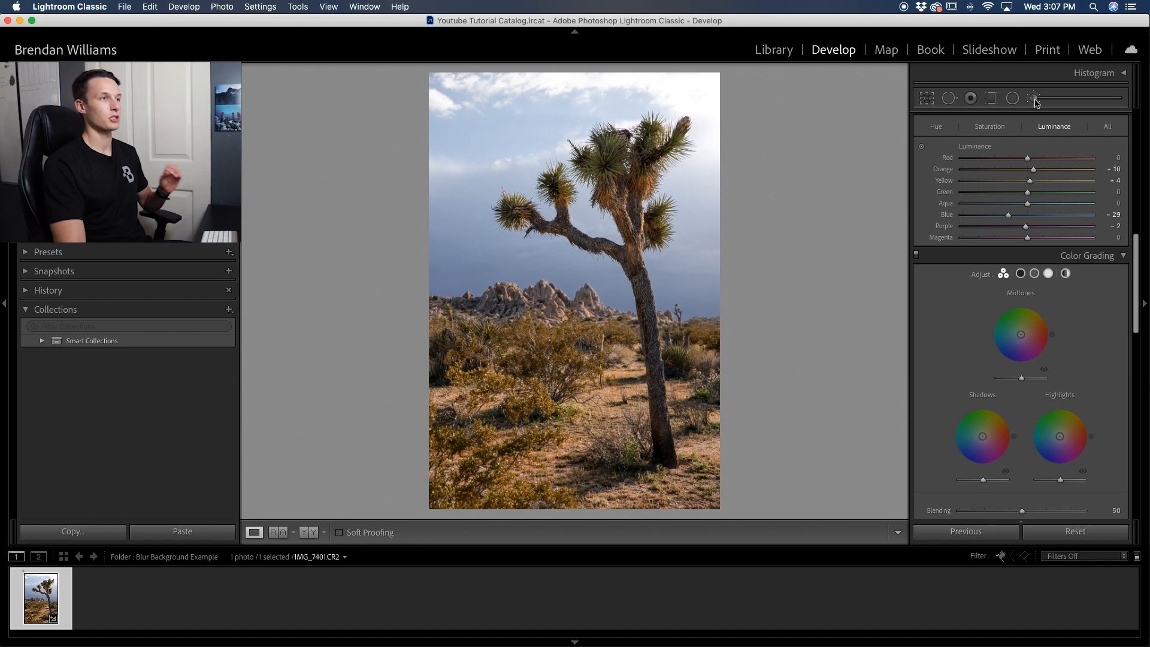
# Start an Adjustment Brush with Auto Mask enabled for edge-aware painting
pyautogui.click(1032, 98)
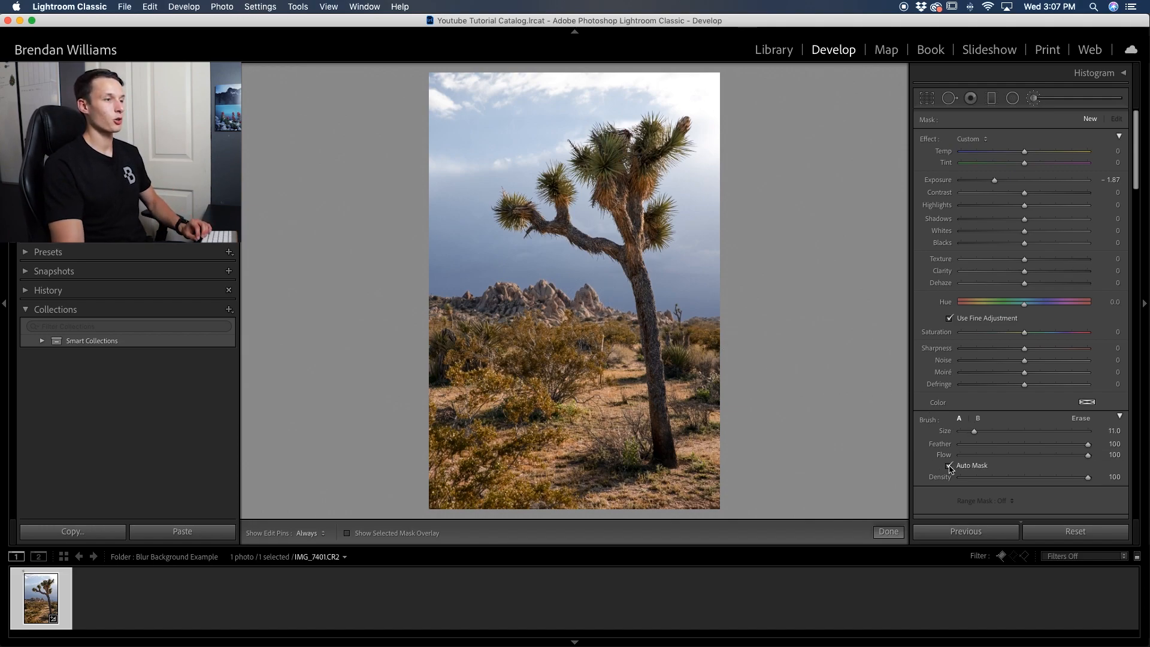
pyautogui.moveTo(949, 466)
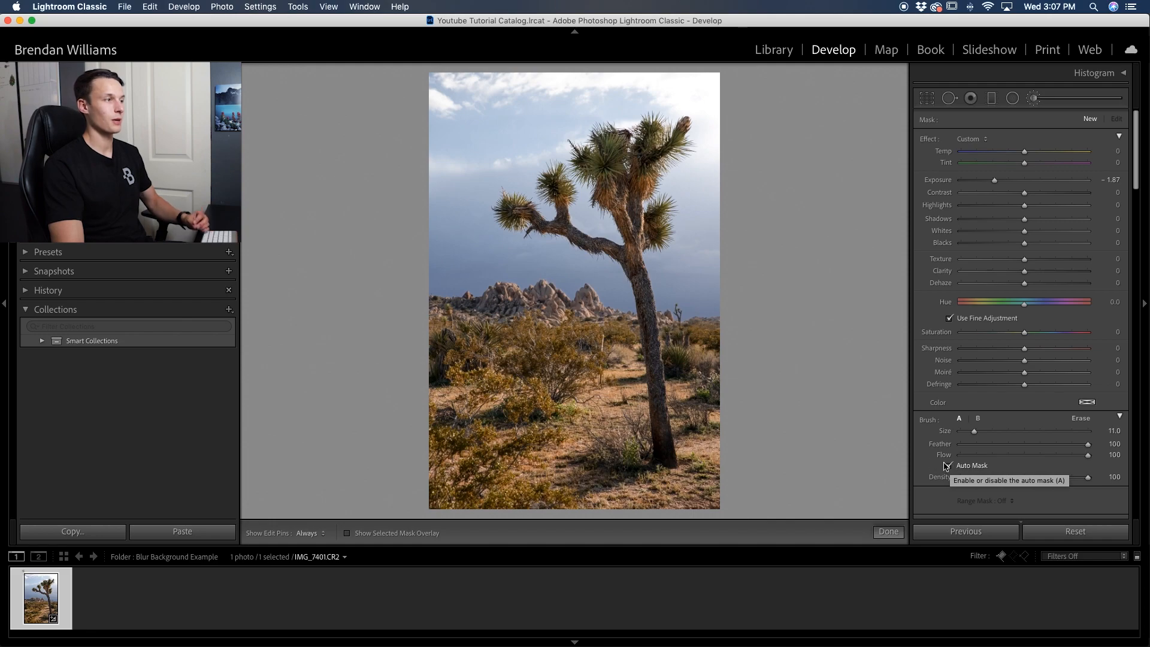
pyautogui.click(949, 465)
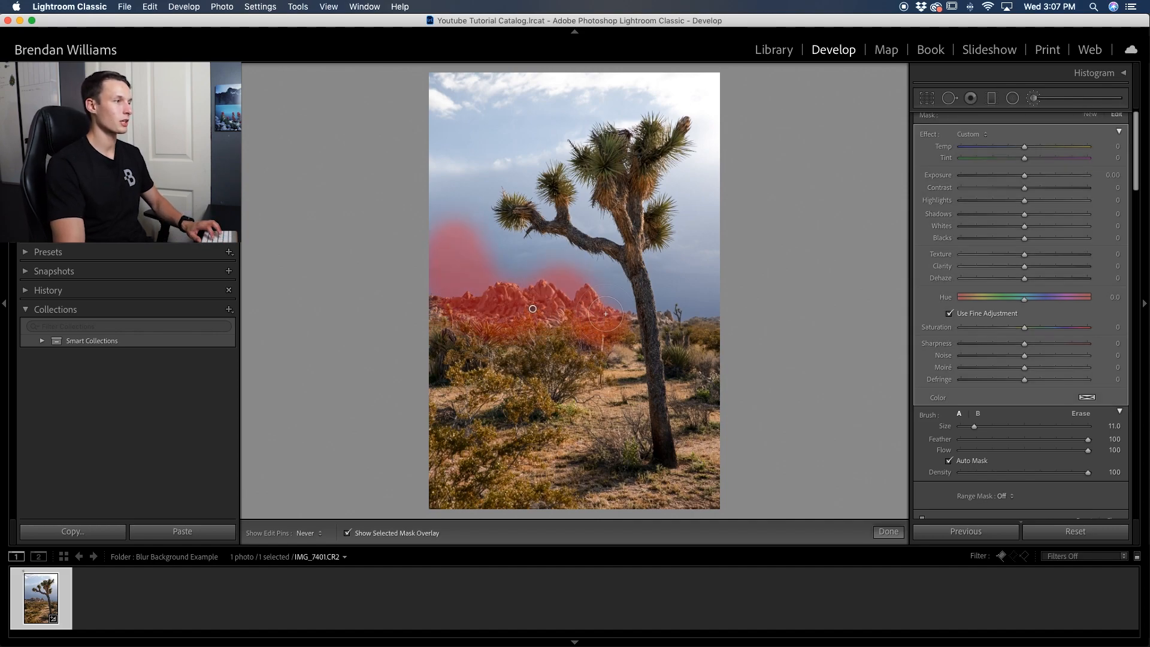
# Brush the mask over the distant rocks, the sky beside and above the tree, and the desert ground
pyautogui.moveTo(606, 314); pyautogui.dragTo(493, 249)
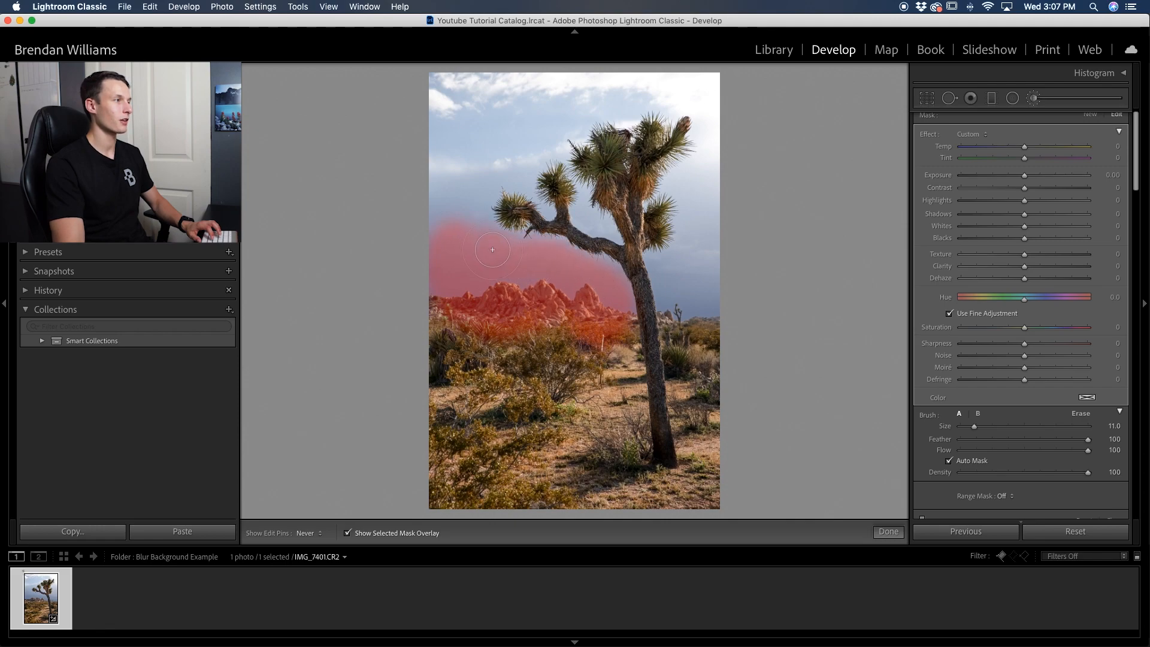
pyautogui.moveTo(492, 250); pyautogui.dragTo(585, 75)
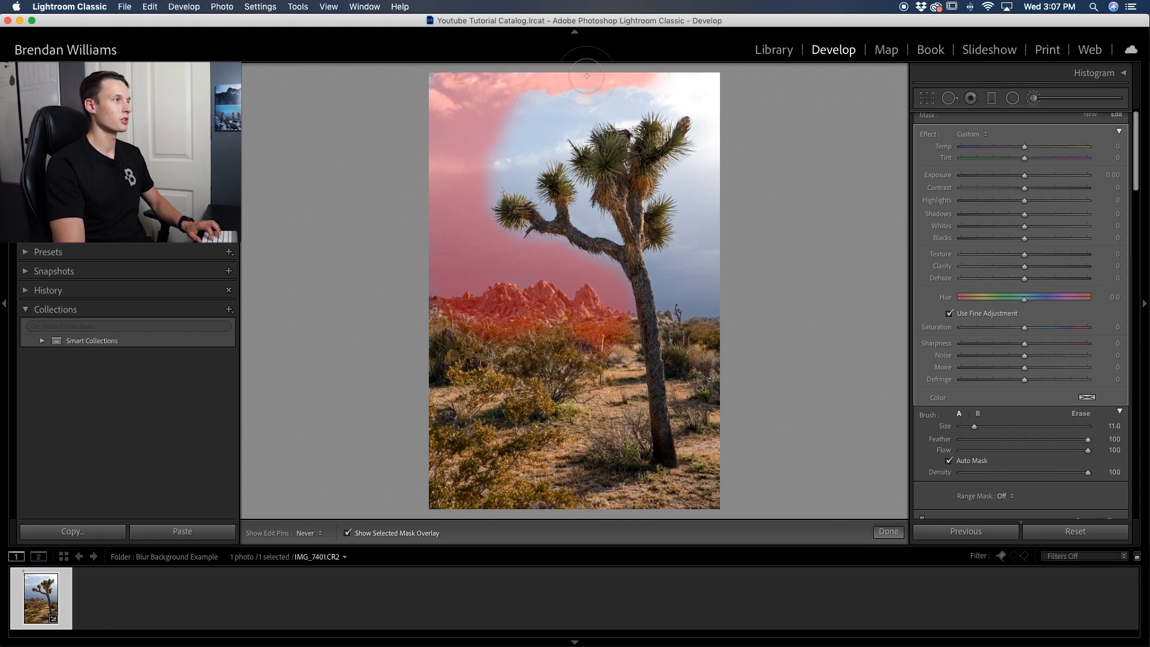
pyautogui.moveTo(586, 77); pyautogui.dragTo(713, 139)
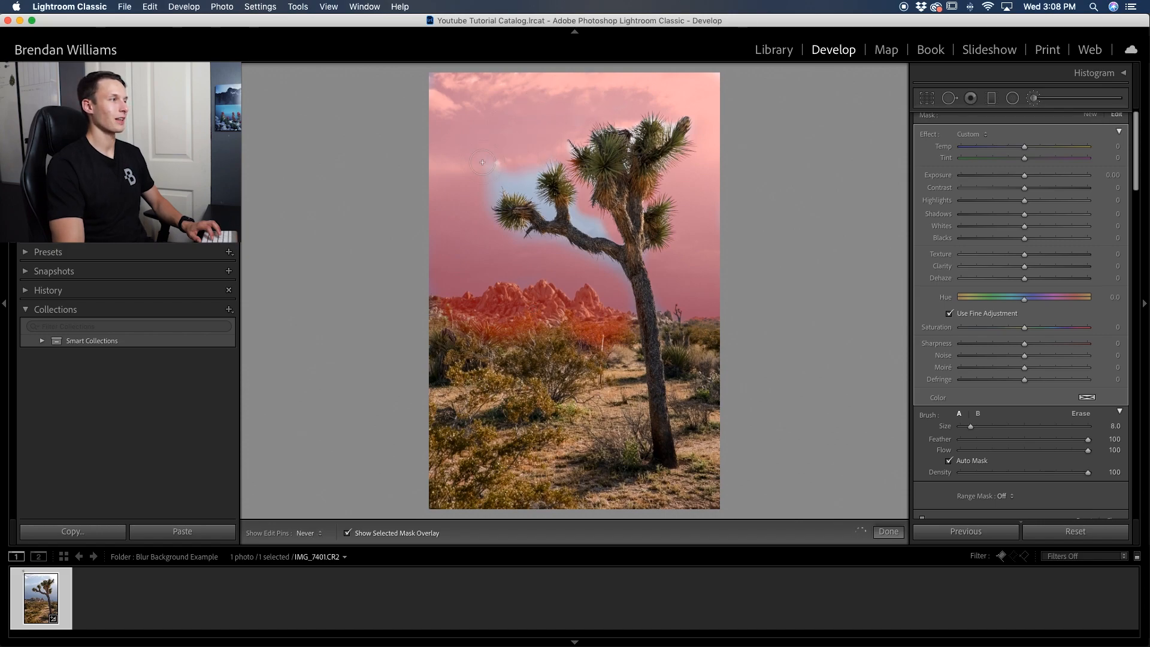
pyautogui.moveTo(483, 161); pyautogui.dragTo(522, 301)
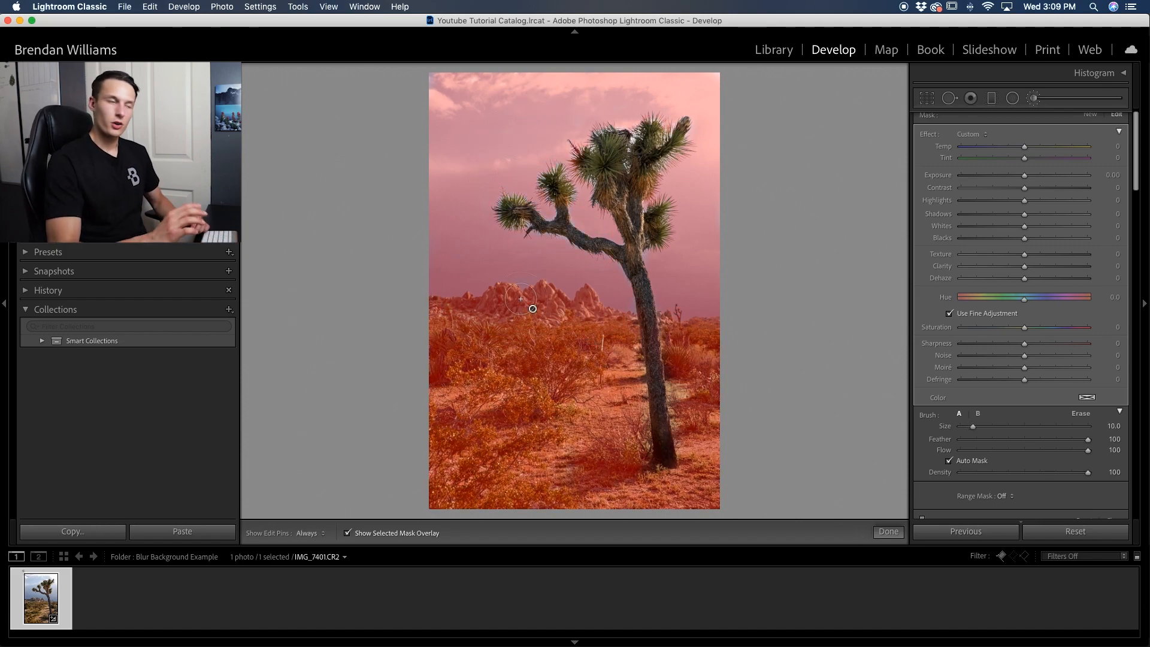
pyautogui.moveTo(679, 192)
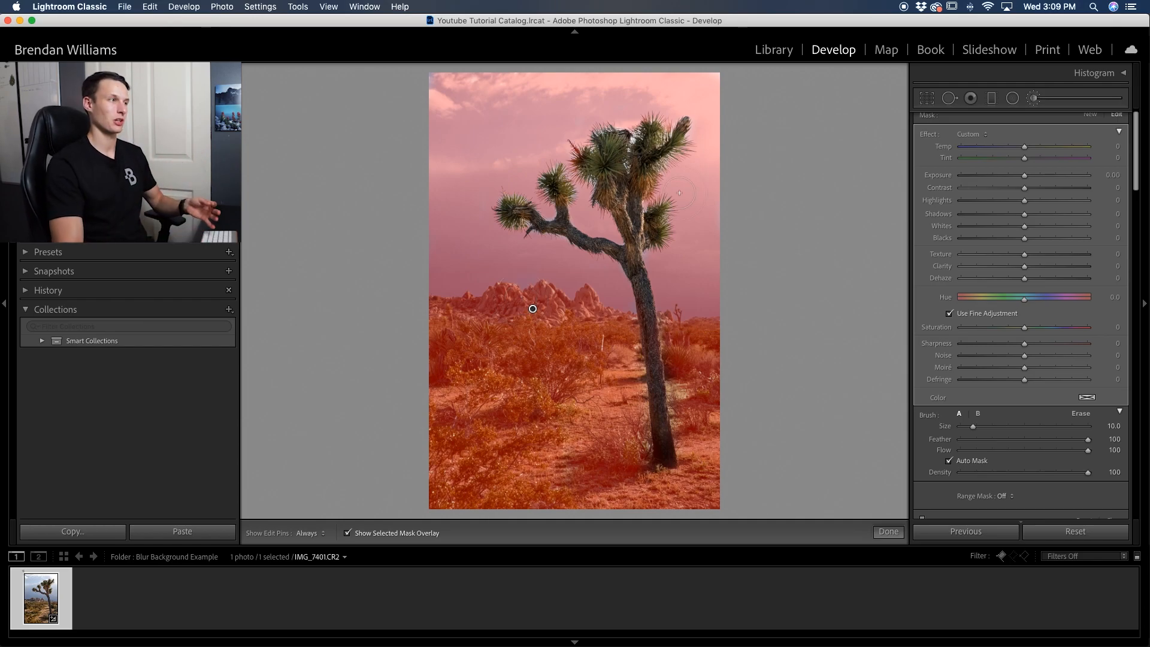
pyautogui.moveTo(623, 184)
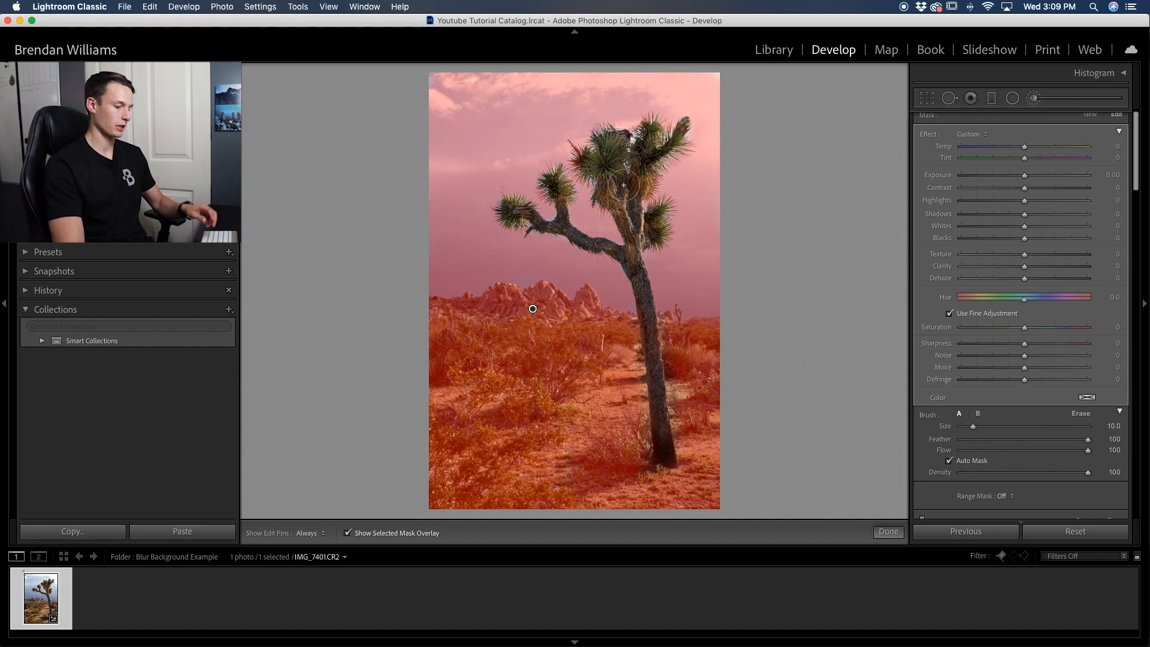
# Hide the mask overlay and drop the brushed background's Texture and Clarity to -100
pyautogui.click(348, 533)
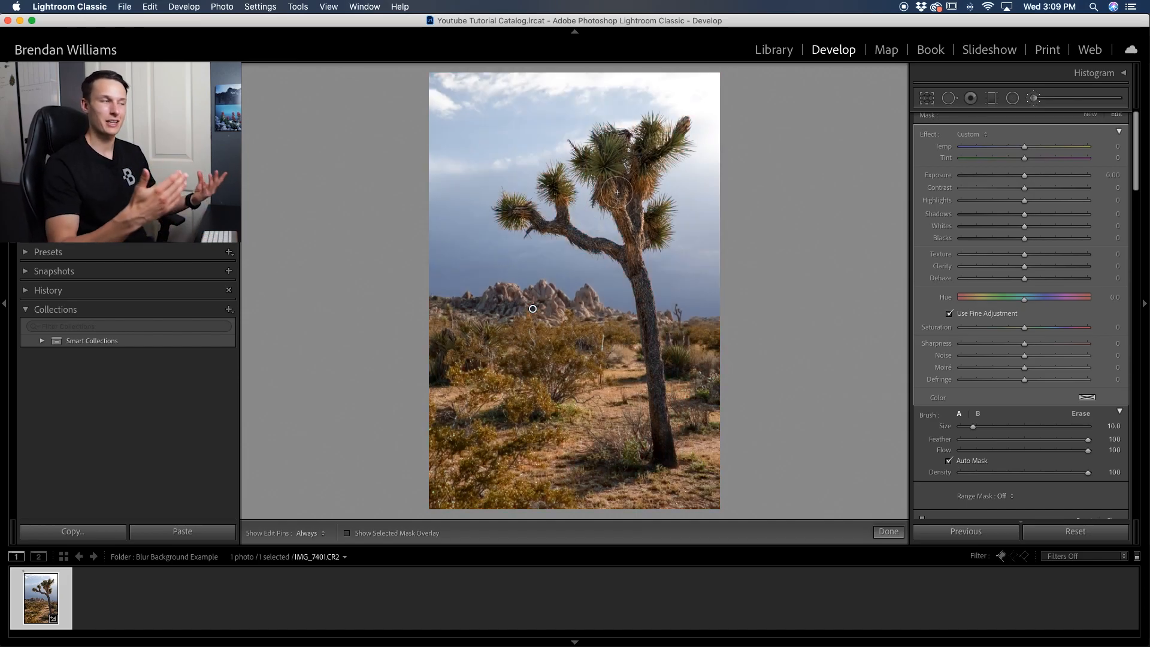
pyautogui.moveTo(690, 149)
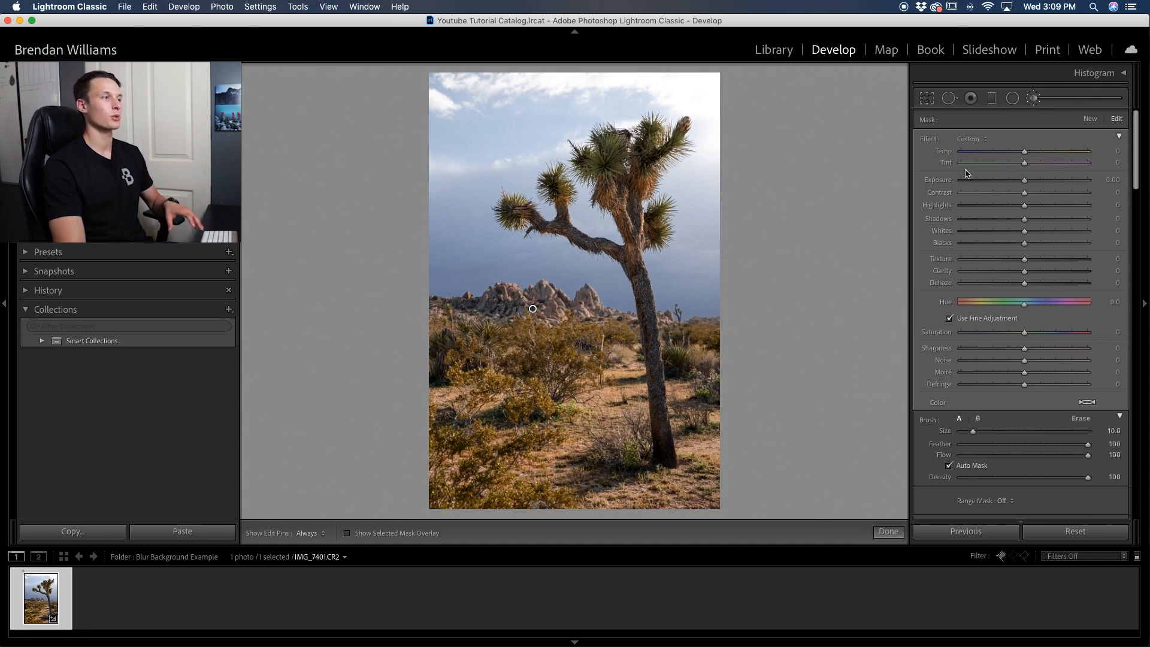
pyautogui.moveTo(1040, 329)
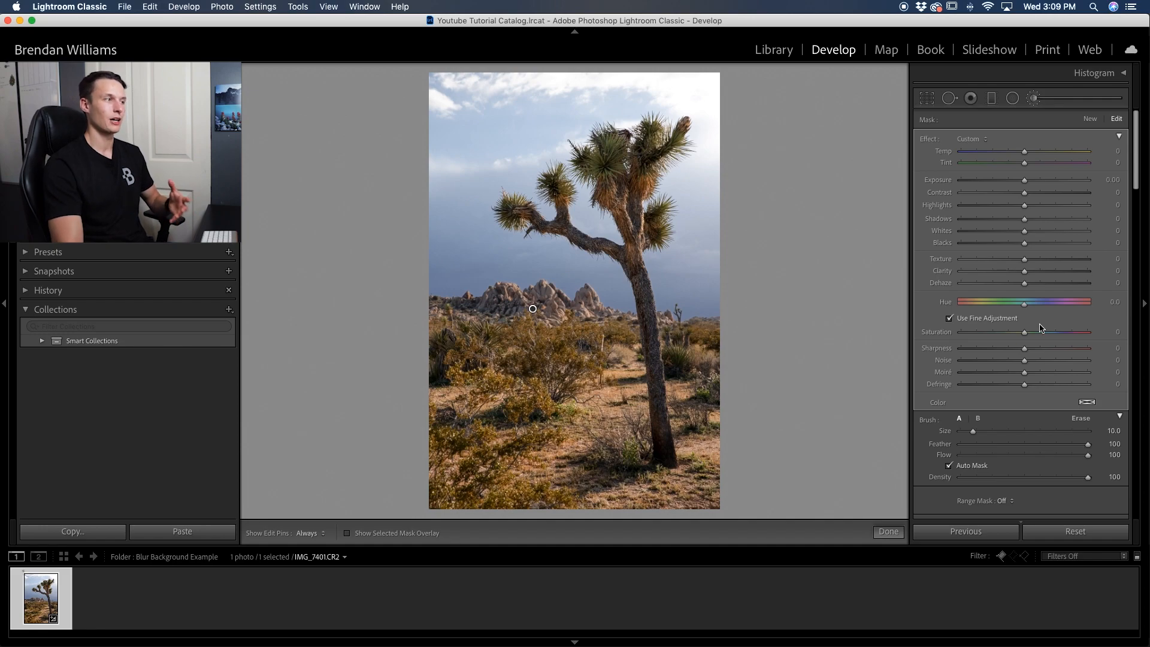
pyautogui.moveTo(1059, 311)
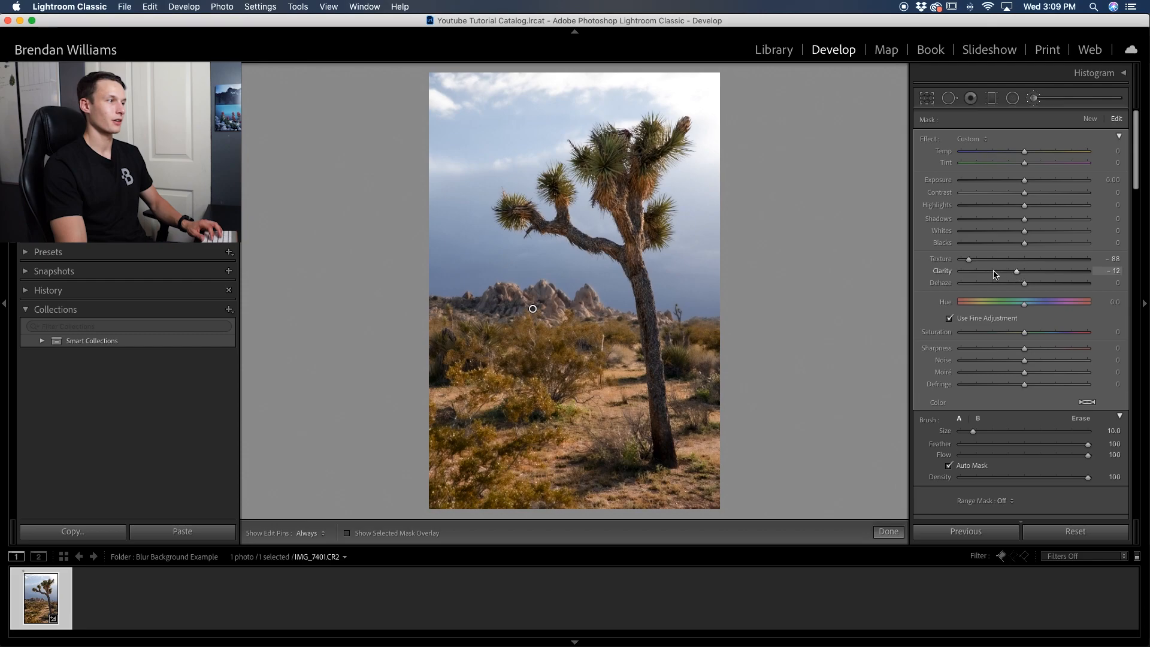
pyautogui.moveTo(1015, 271); pyautogui.dragTo(980, 271)
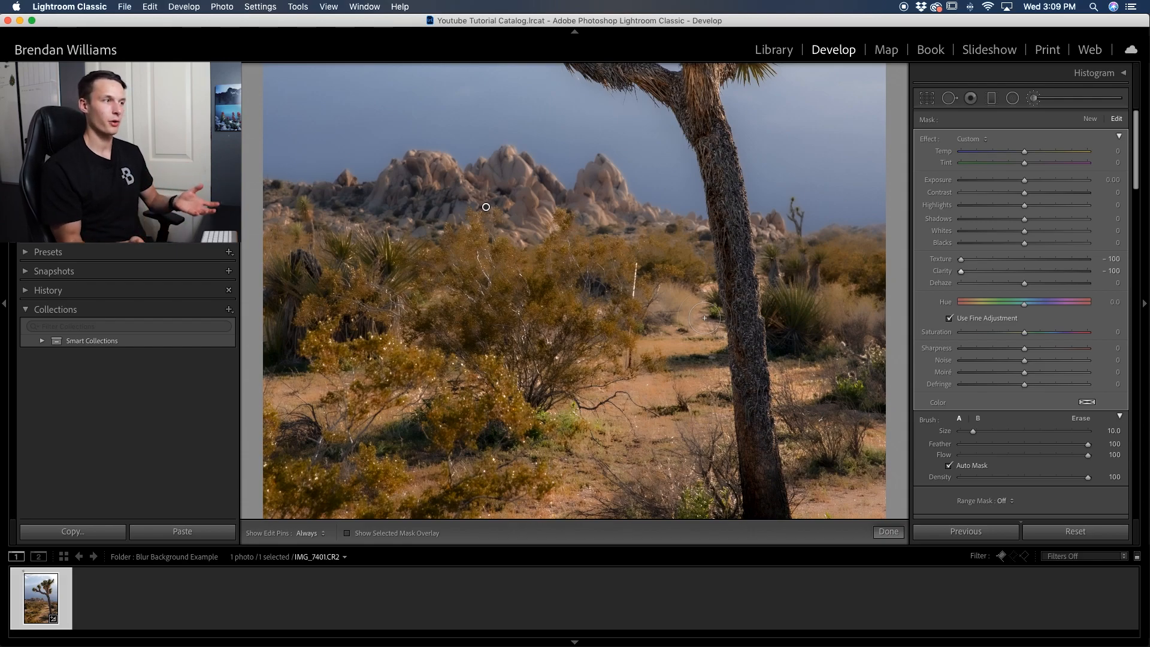
# Close the brush adjustment, then reopen the Adjustment Brush to discard the softening and start over
pyautogui.click(889, 531)
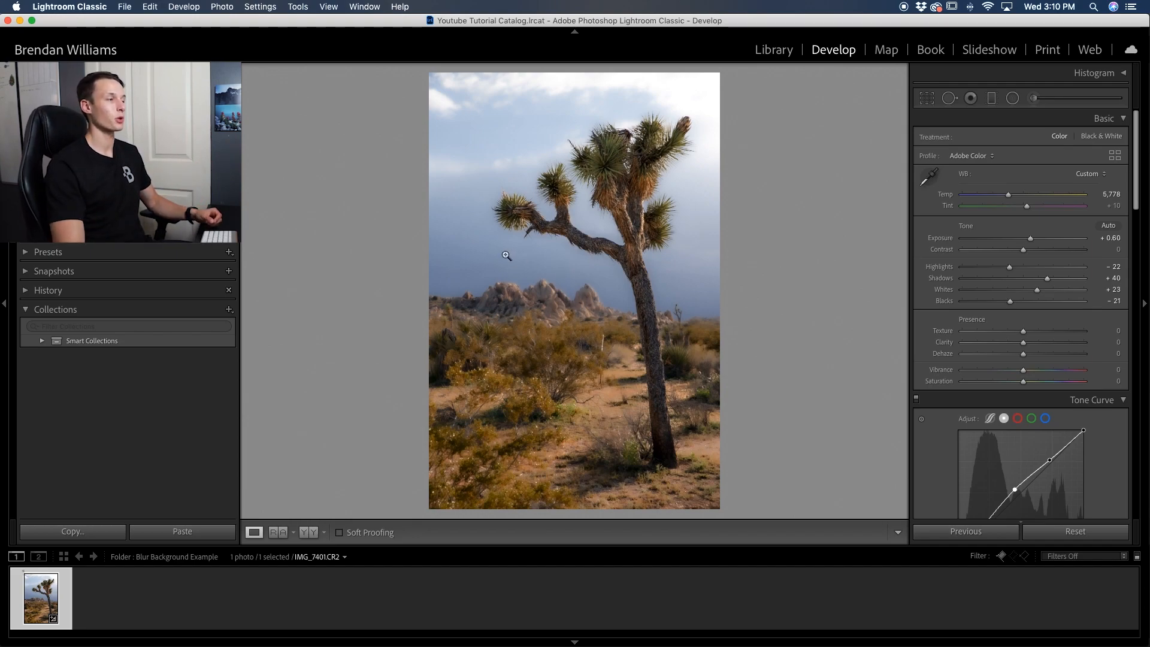
pyautogui.moveTo(583, 486)
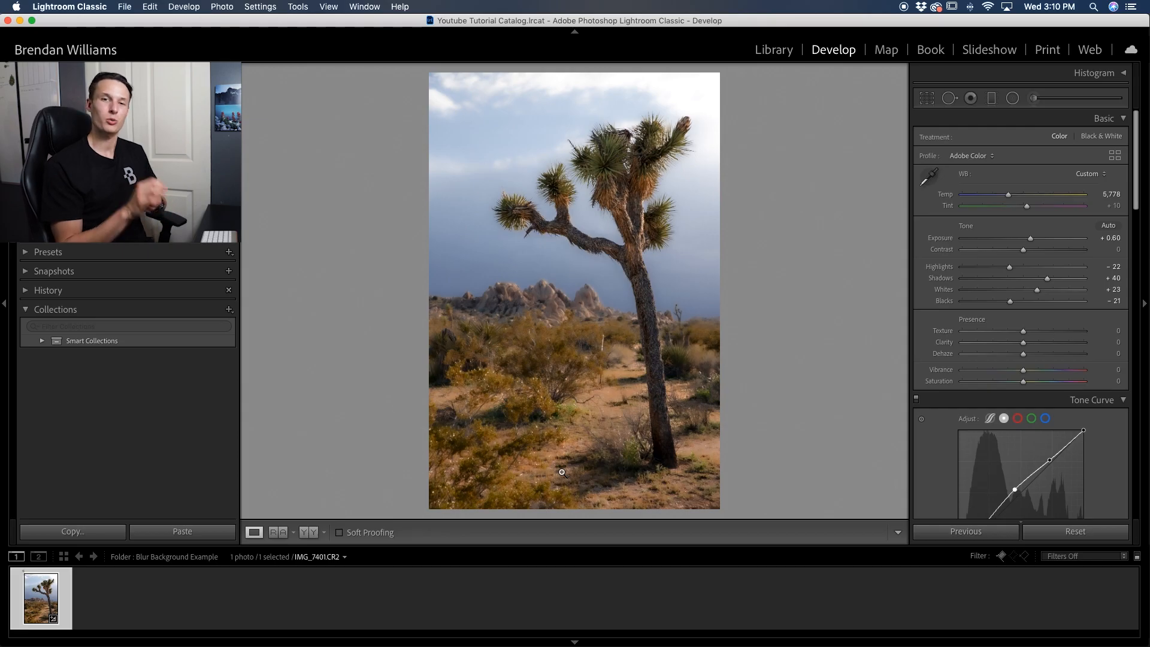
pyautogui.click(1032, 99)
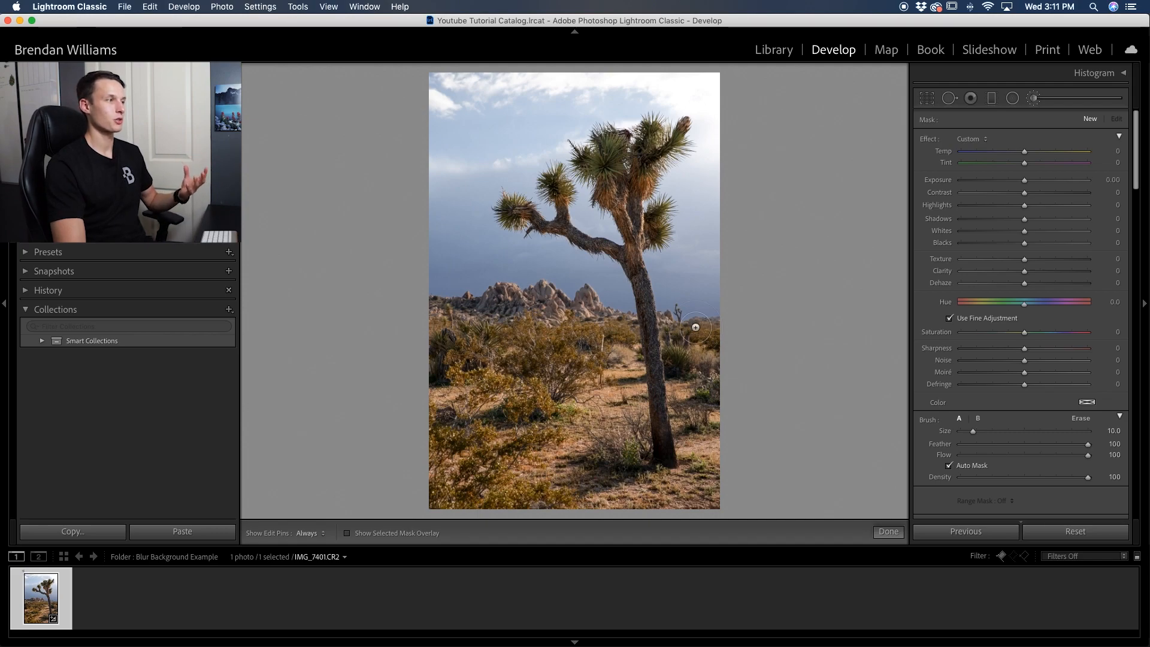
pyautogui.moveTo(570, 325)
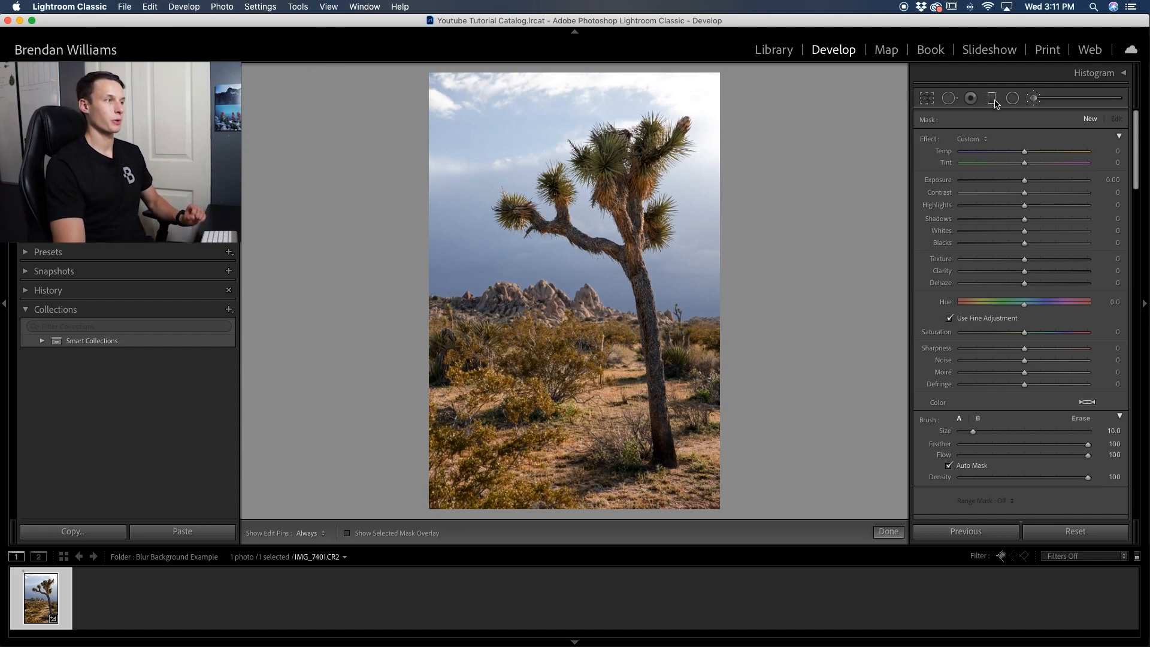
# Switch to the Graduated Filter and place its gradient across the middle of the photo
pyautogui.click(992, 98)
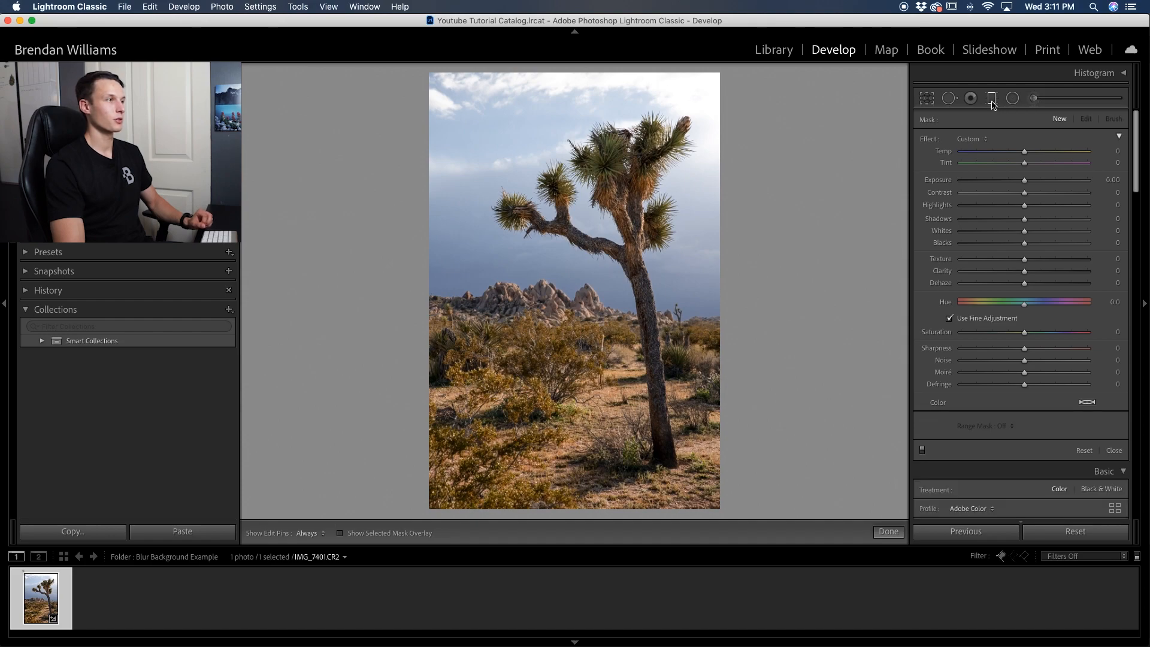
pyautogui.click(992, 99)
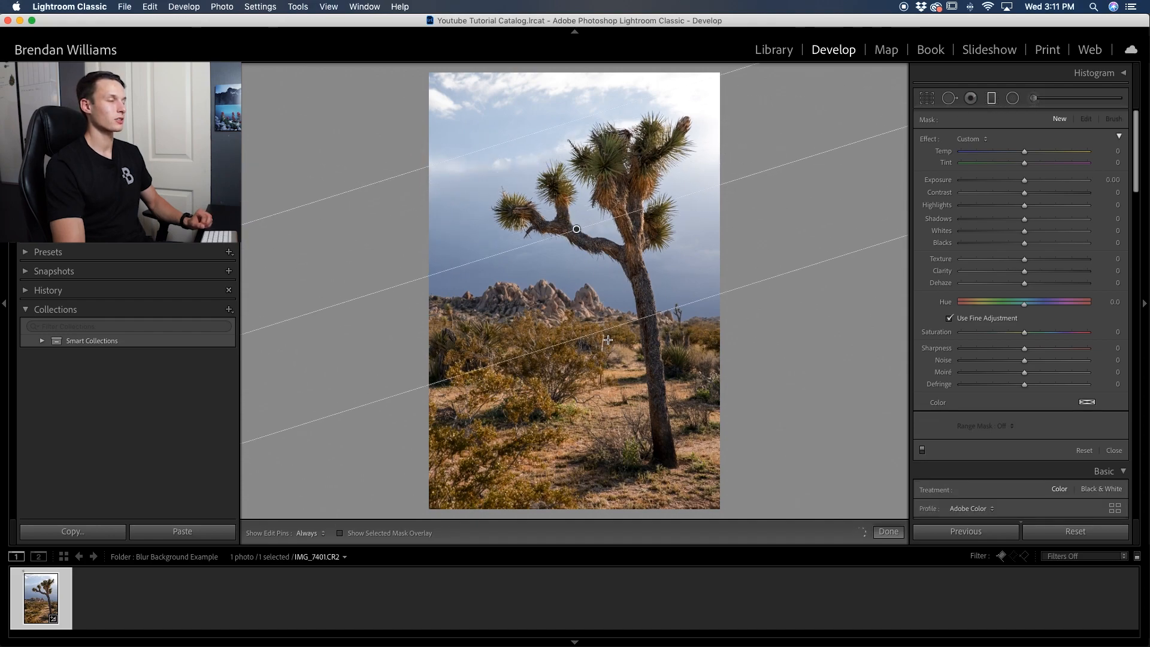
pyautogui.click(340, 533)
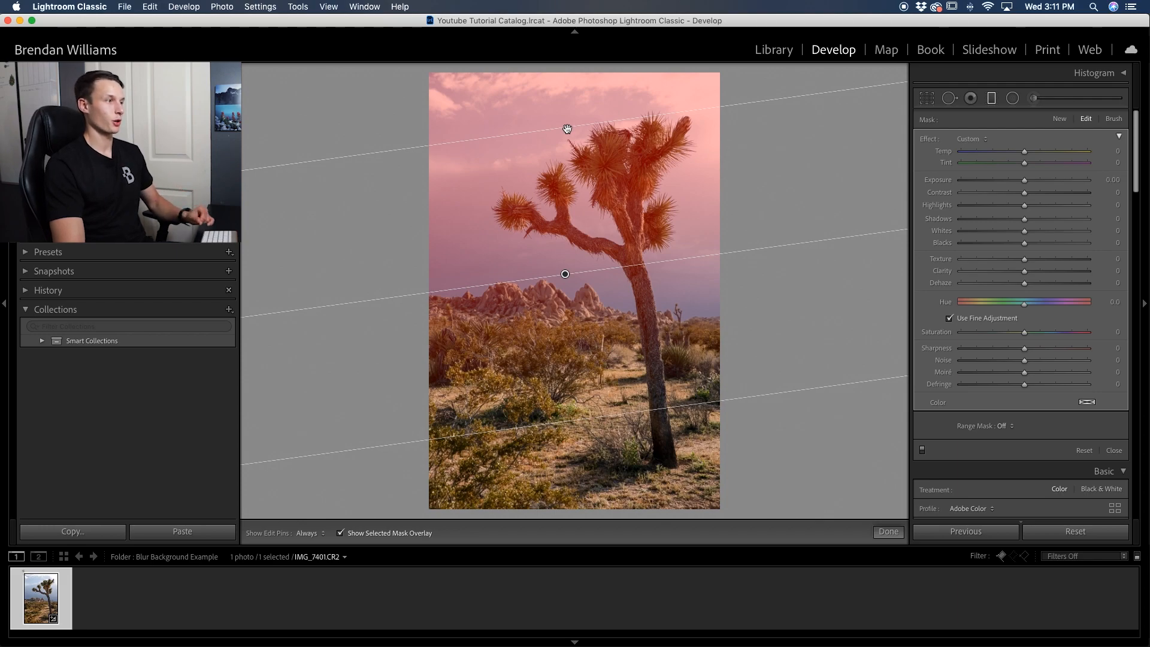
pyautogui.moveTo(587, 483)
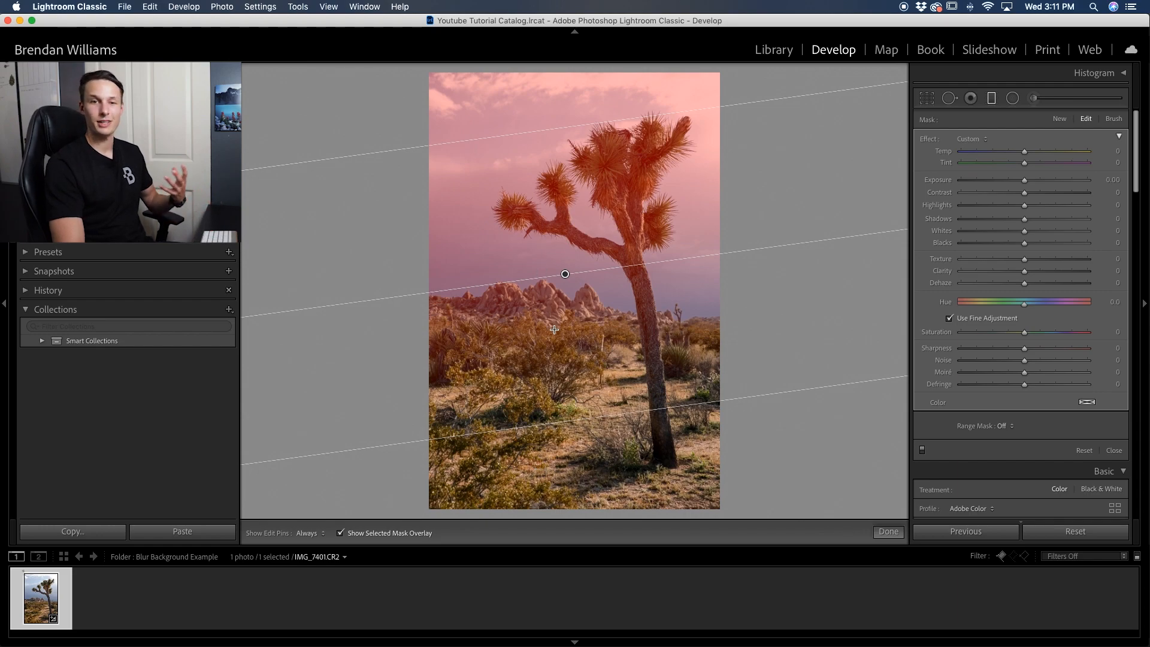
pyautogui.moveTo(607, 422)
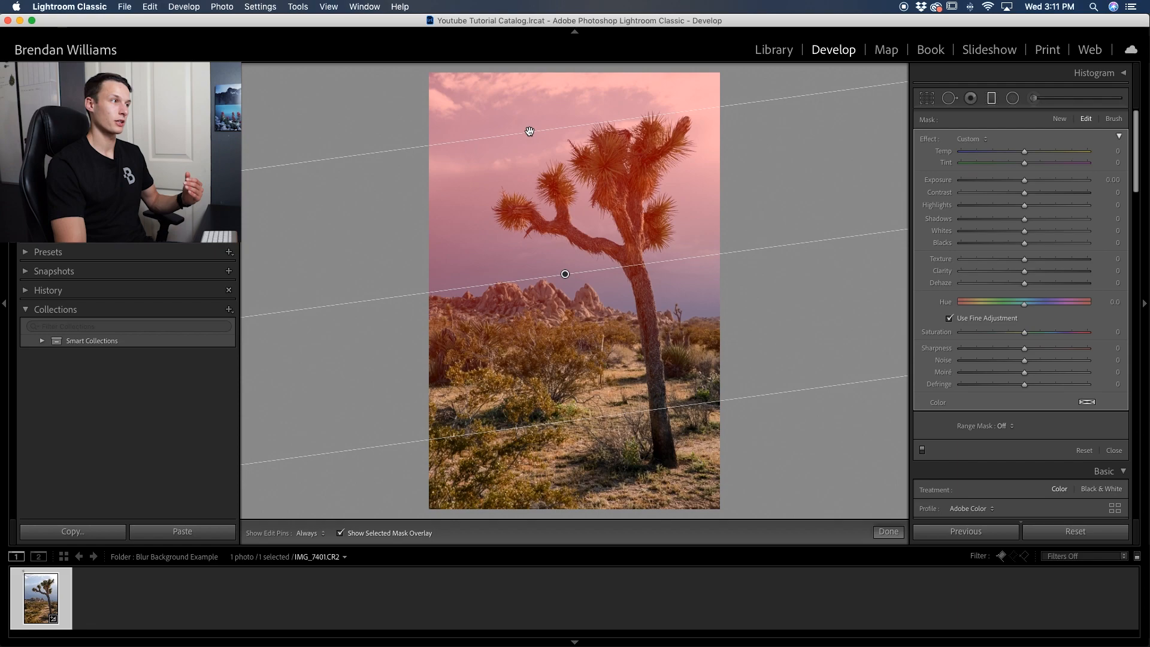
pyautogui.moveTo(503, 69)
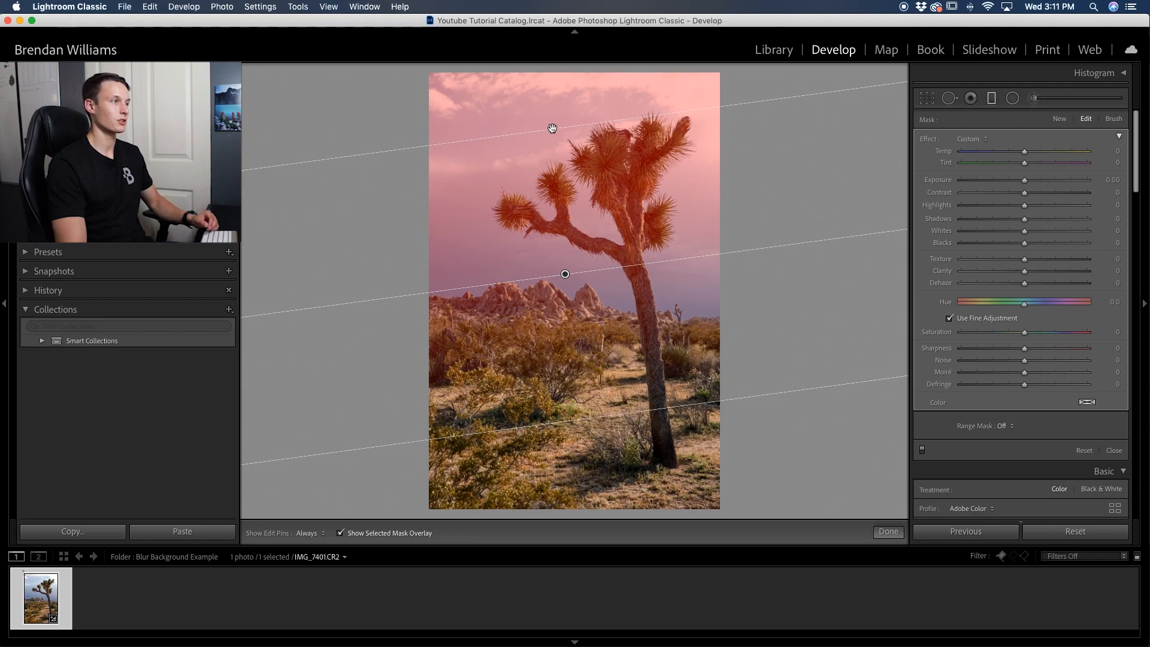
# Move the filter to mid-image and widen its fade from the sky past the rocks into the foreground
pyautogui.moveTo(564, 273); pyautogui.dragTo(576, 371)
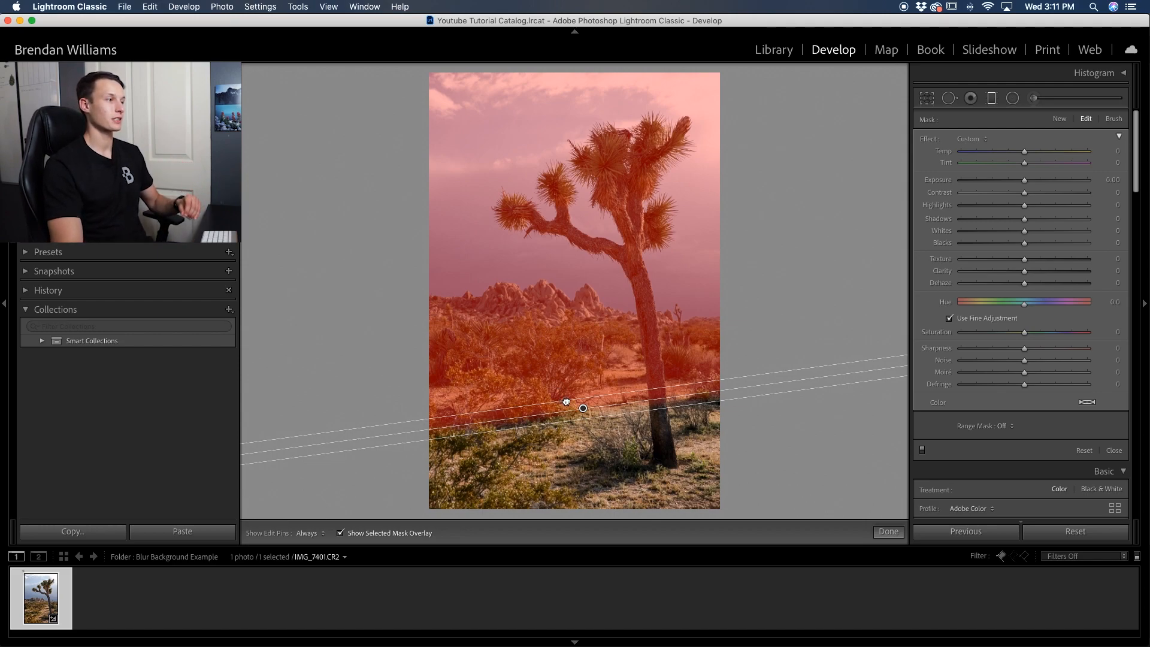
pyautogui.moveTo(583, 407); pyautogui.dragTo(574, 347)
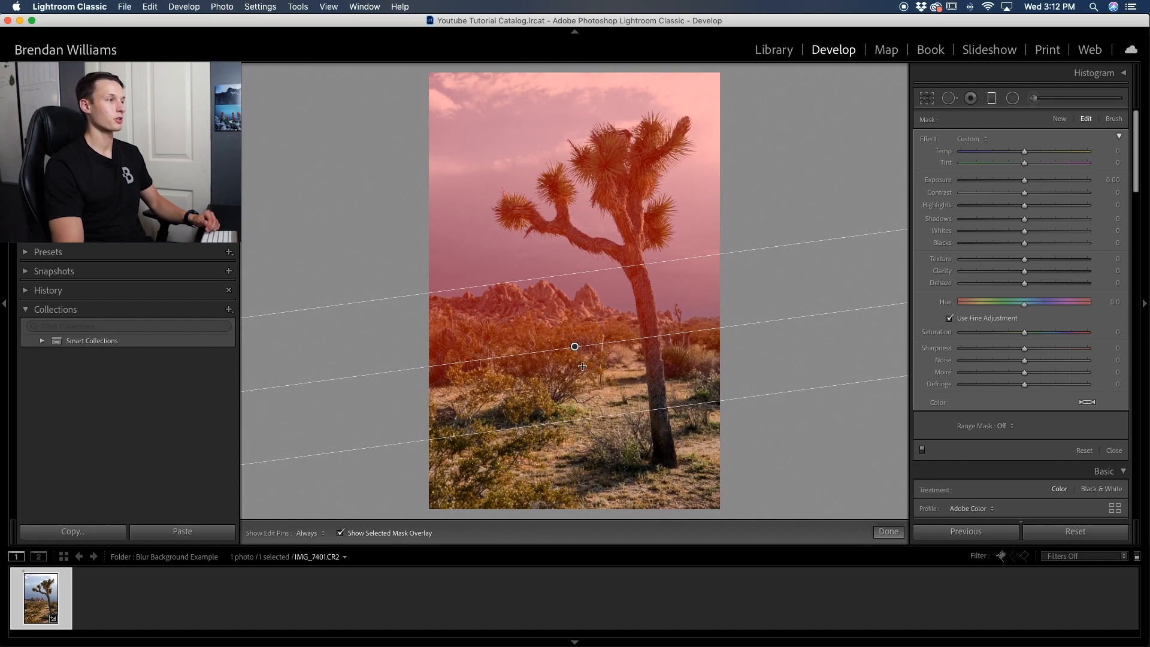
pyautogui.moveTo(575, 347); pyautogui.dragTo(569, 311)
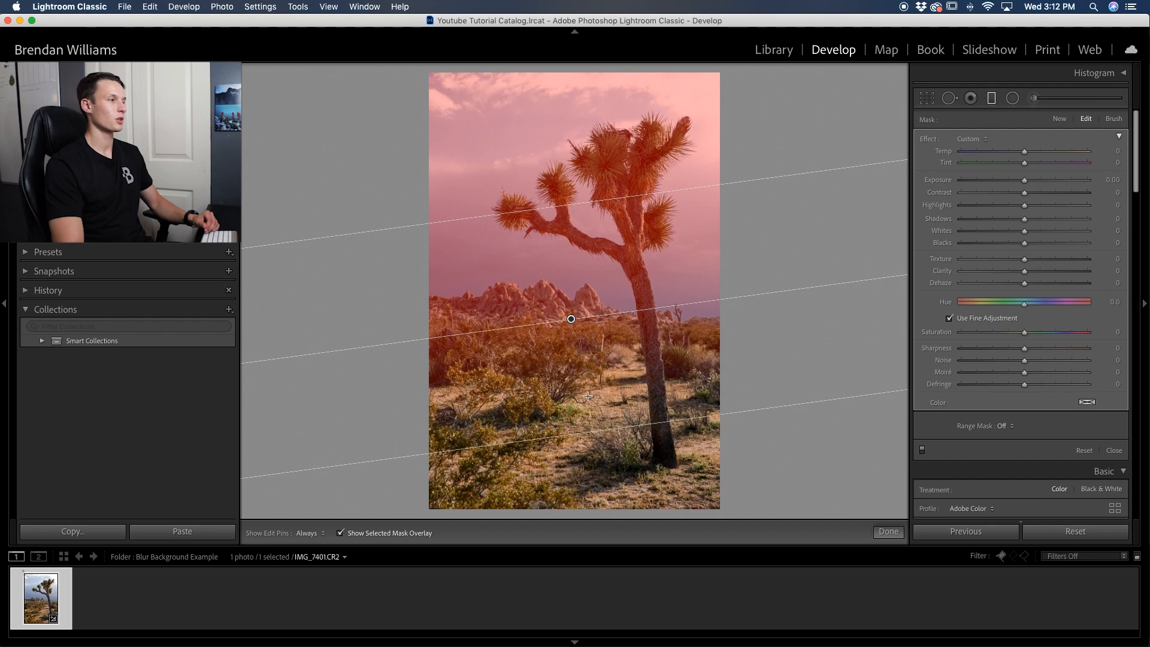
pyautogui.moveTo(543, 354)
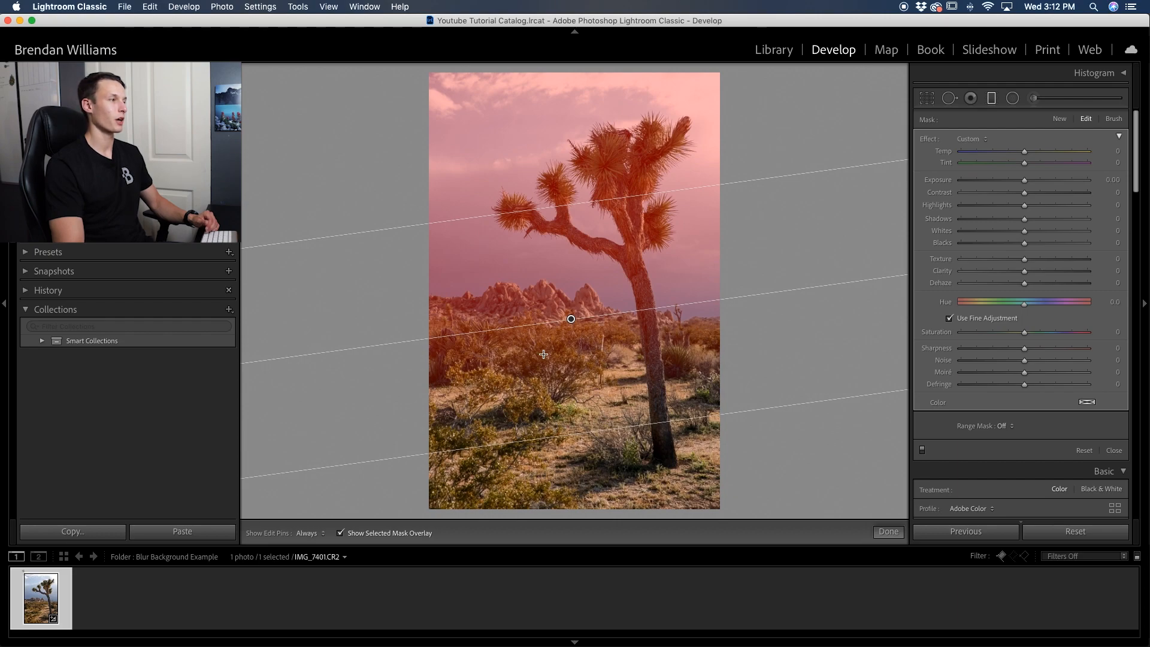
pyautogui.moveTo(568, 228)
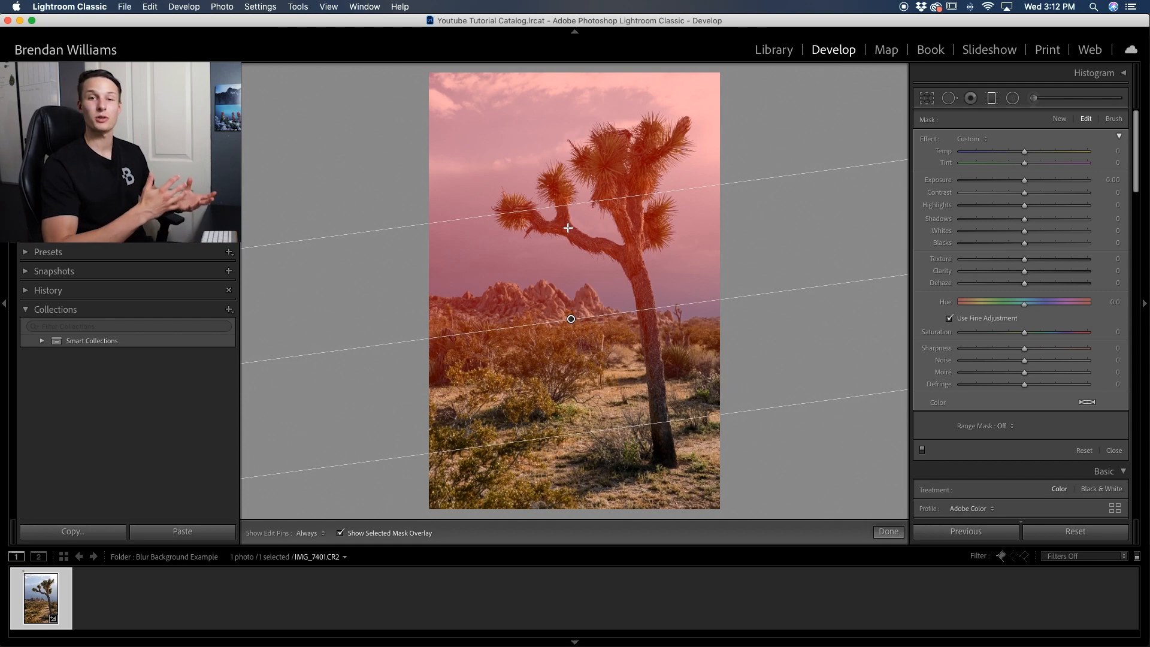
pyautogui.moveTo(636, 175)
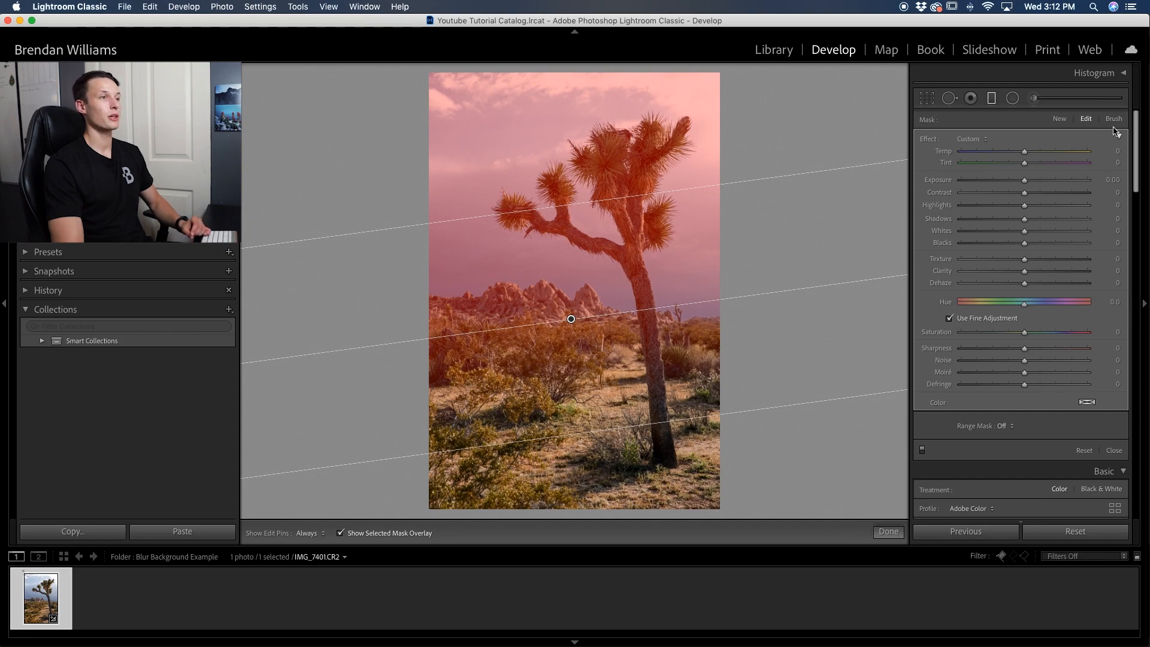
# Erase the filter mask from the Joshua tree's trunk, branches and crown with an Auto Mask brush
pyautogui.click(1114, 118)
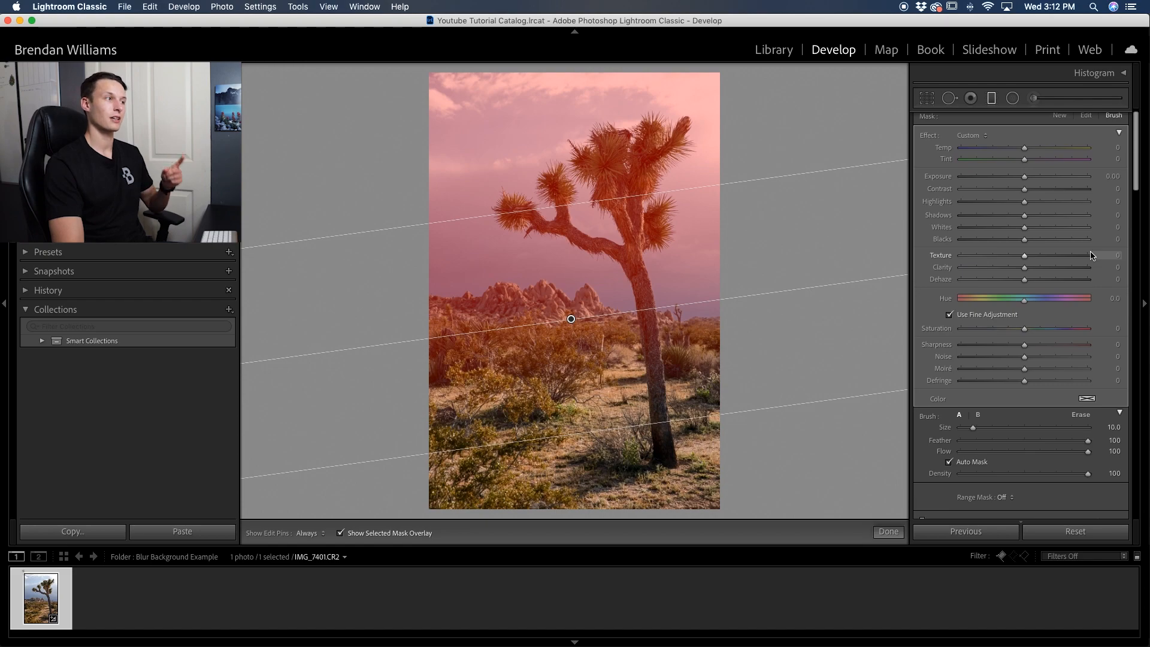
pyautogui.moveTo(640, 204)
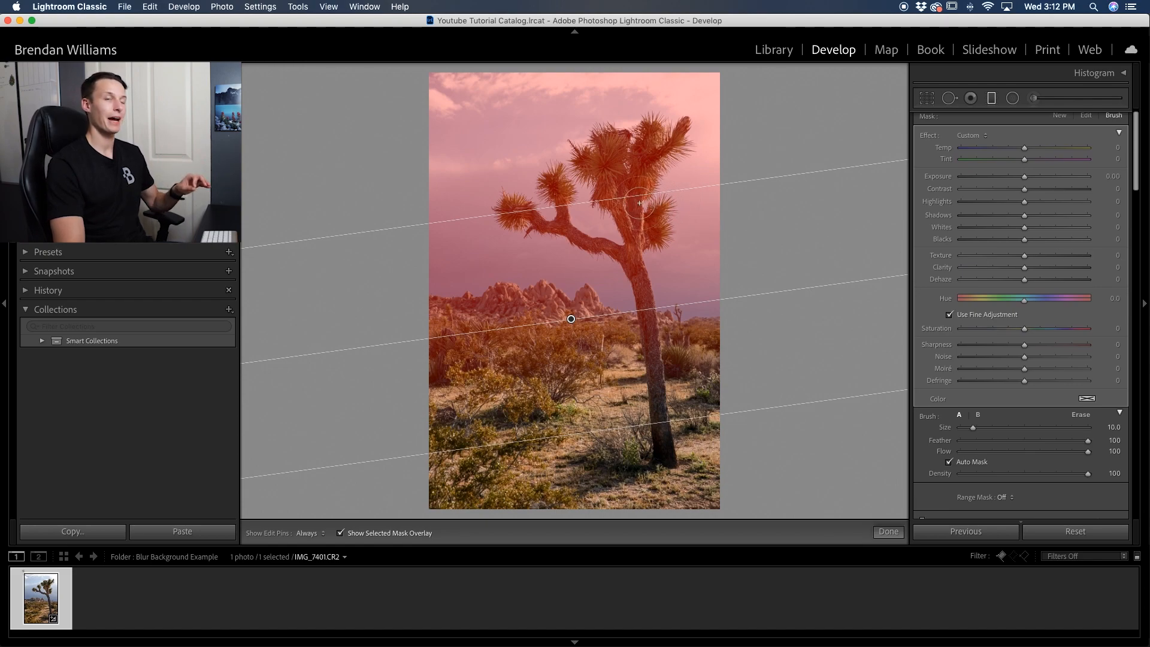
pyautogui.moveTo(630, 192)
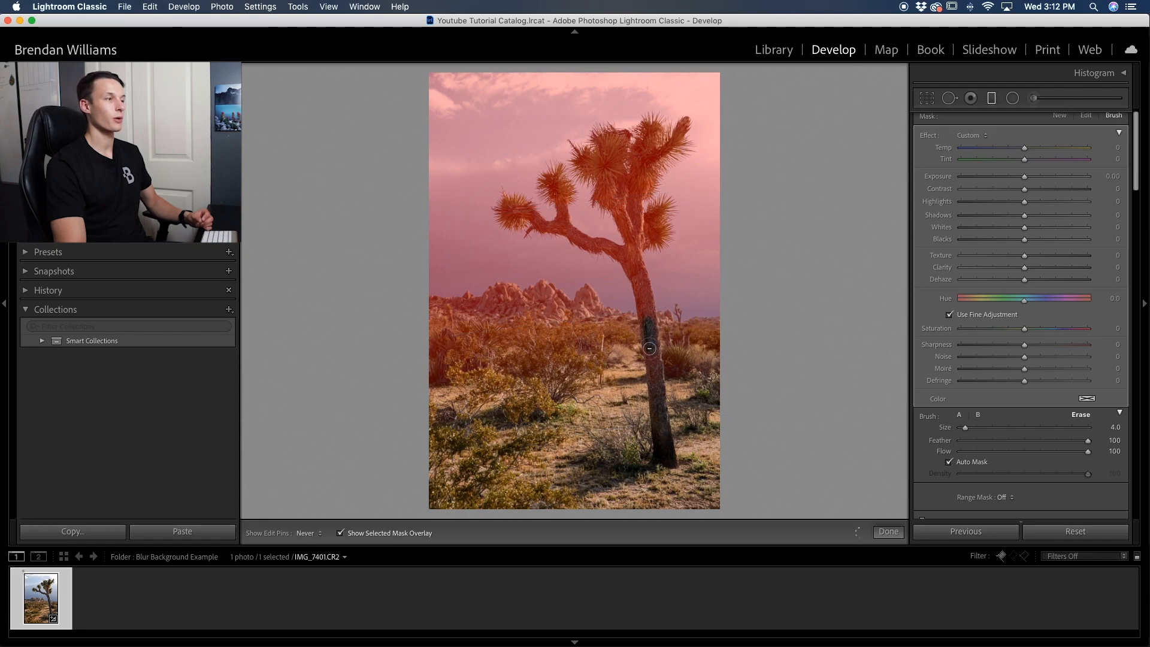
pyautogui.moveTo(648, 347); pyautogui.dragTo(642, 282)
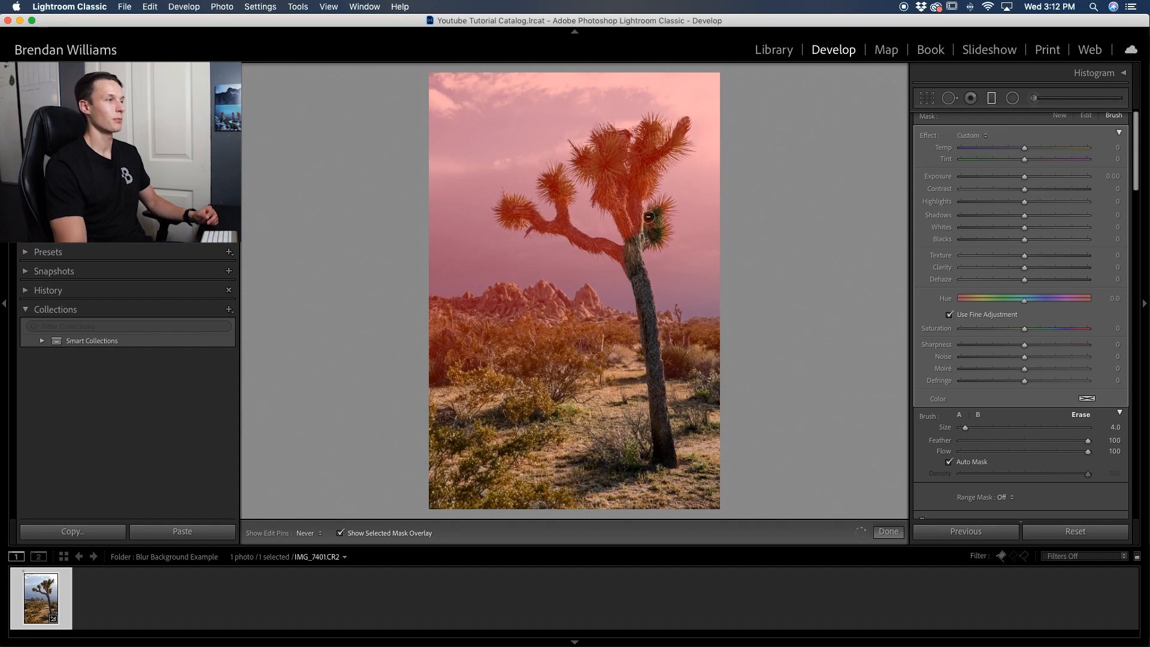
pyautogui.moveTo(649, 217); pyautogui.dragTo(618, 145)
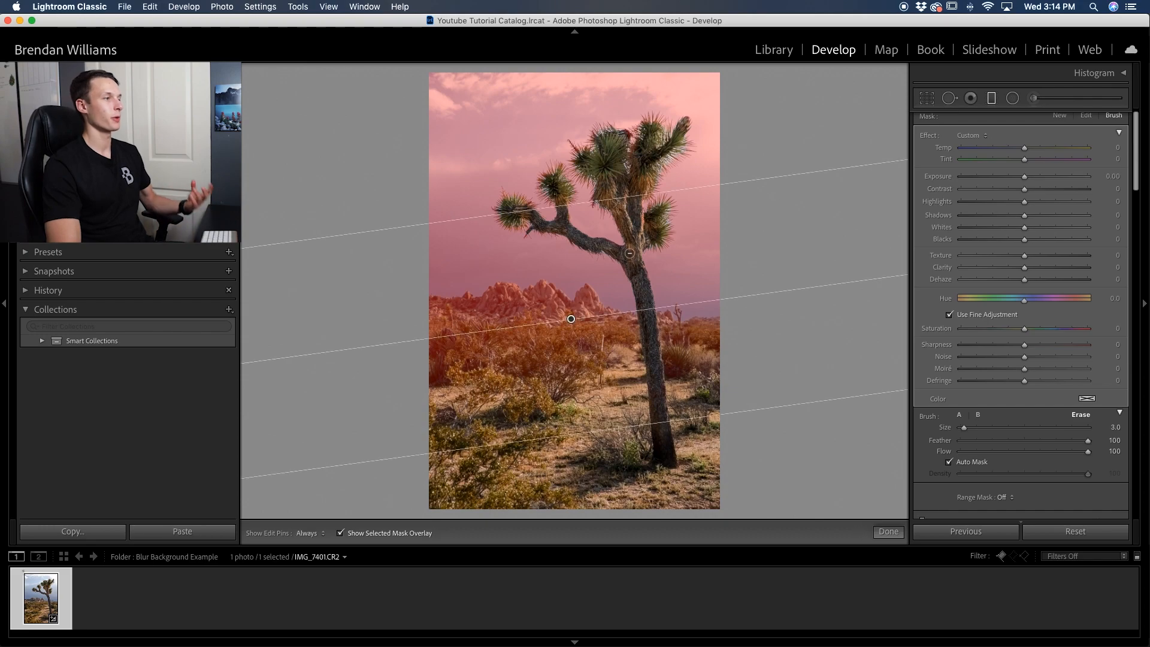
pyautogui.moveTo(963, 426); pyautogui.dragTo(968, 427)
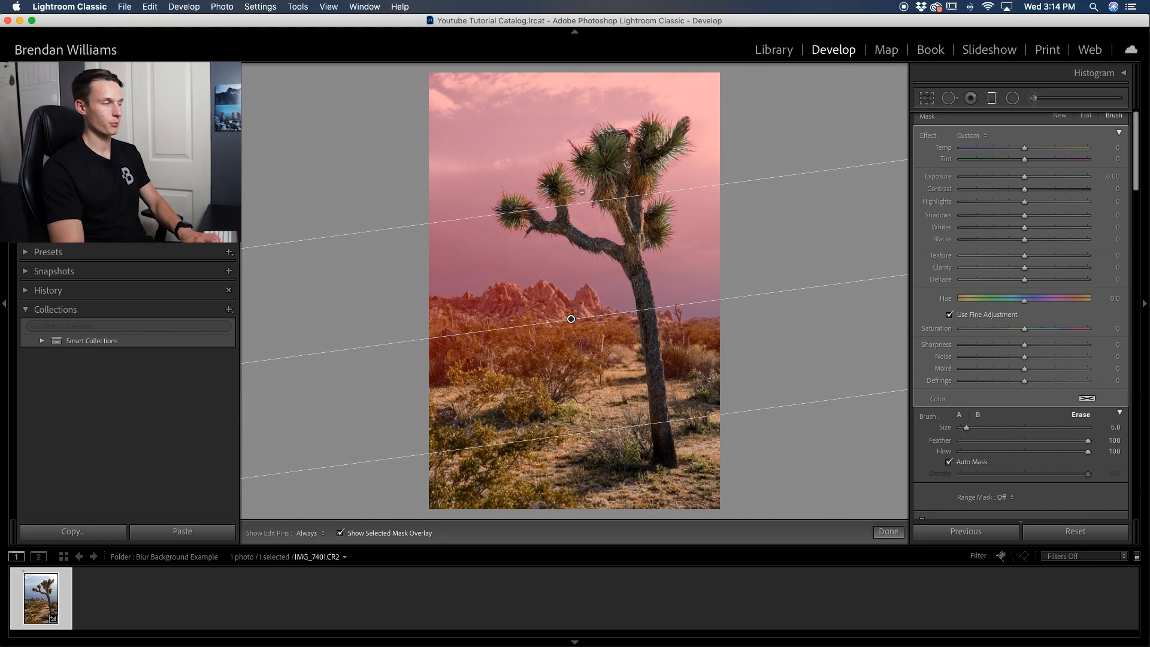
# Hide the overlay and lower the filter's Texture to -92 and Clarity to -88
pyautogui.click(341, 533)
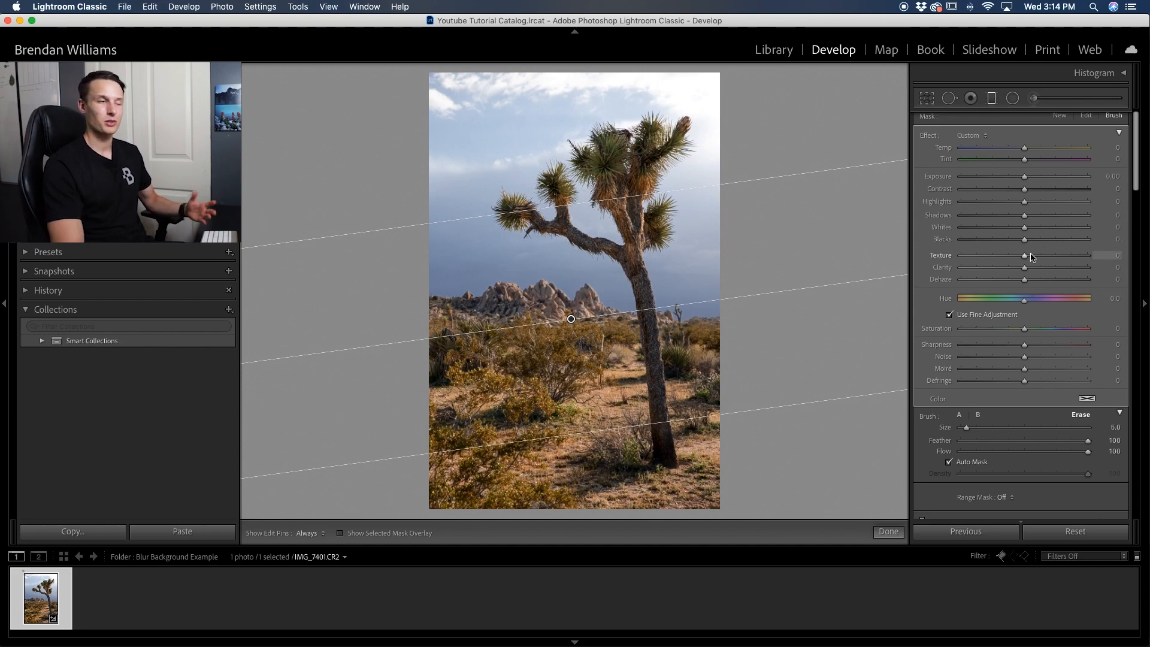
pyautogui.moveTo(1025, 255); pyautogui.dragTo(1009, 256)
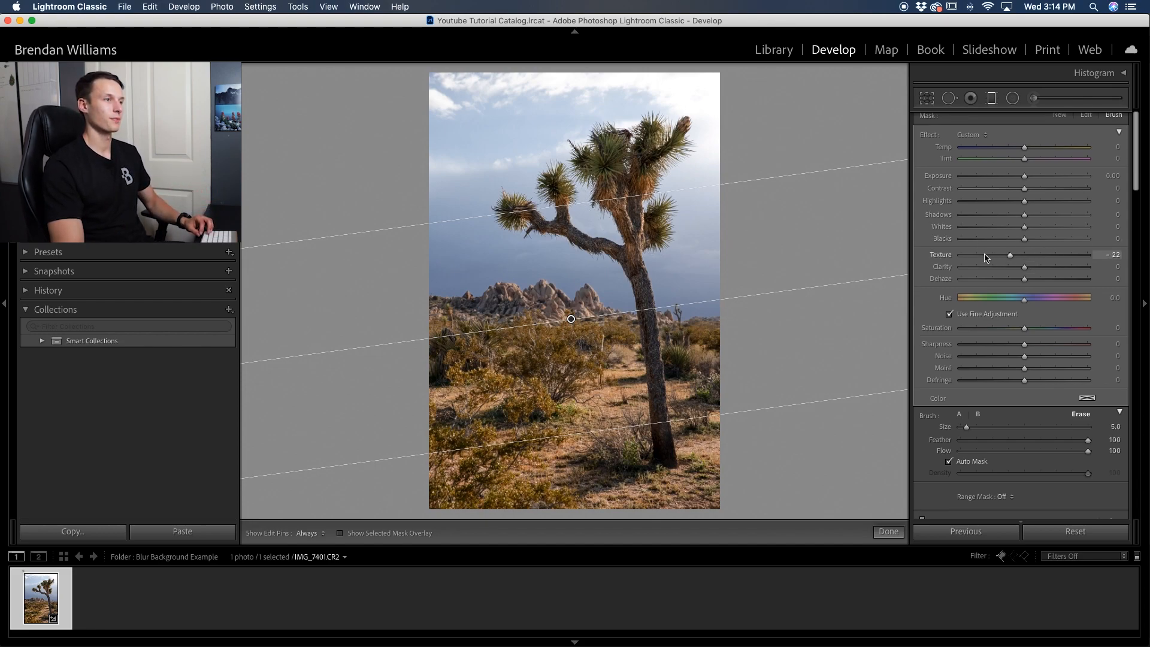
pyautogui.moveTo(1010, 254); pyautogui.dragTo(963, 254)
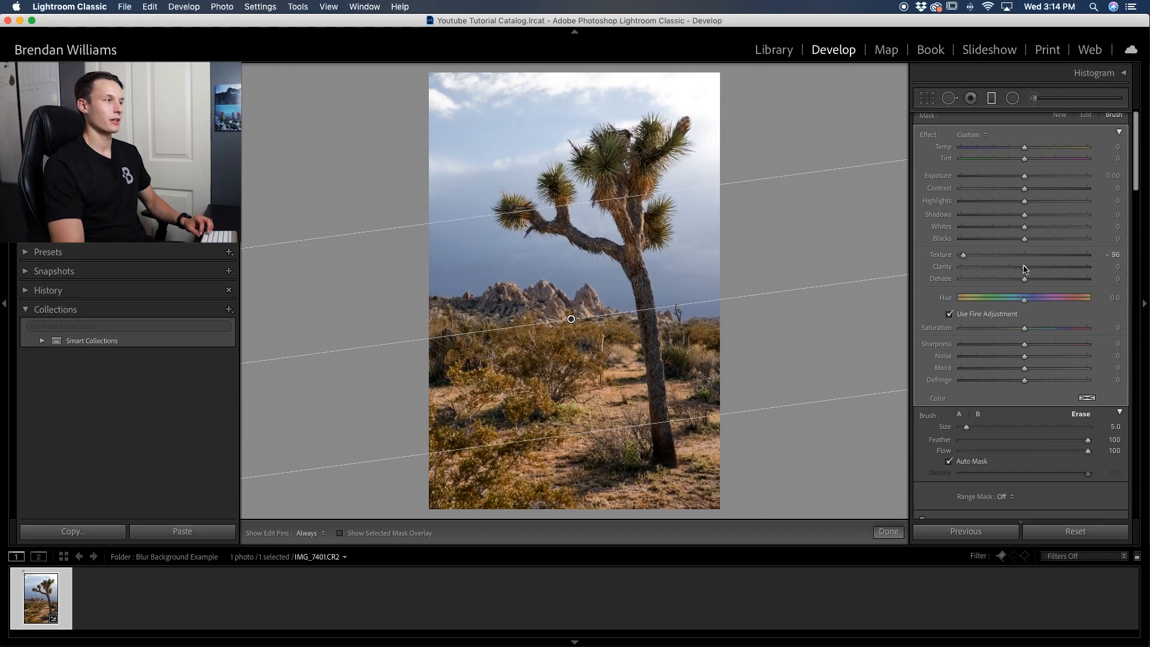
pyautogui.moveTo(1024, 266); pyautogui.dragTo(975, 266)
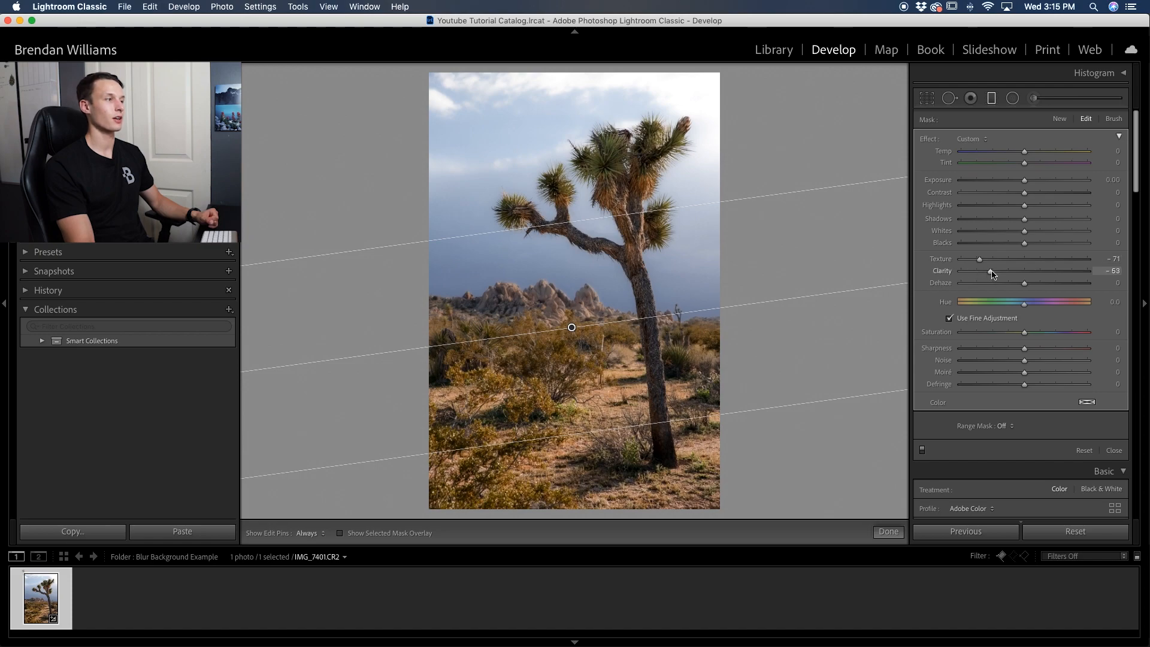
pyautogui.moveTo(994, 271); pyautogui.dragTo(995, 271)
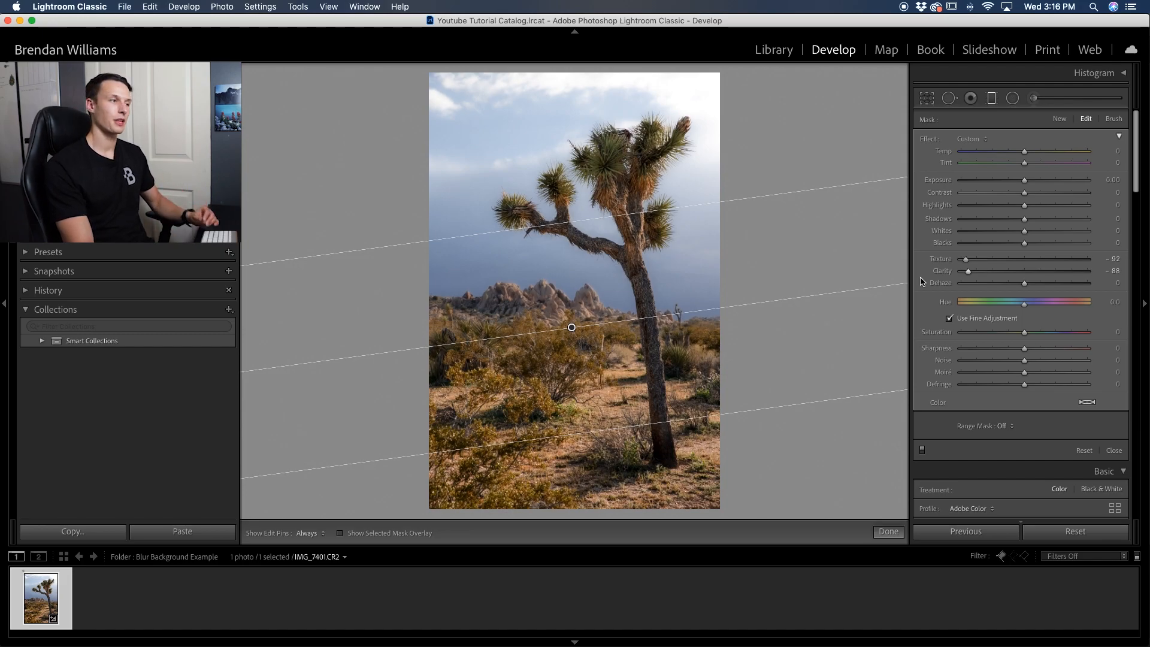
# Finish the filter and show a side-by-side Before/After, panning to the rocks and branches
pyautogui.click(889, 532)
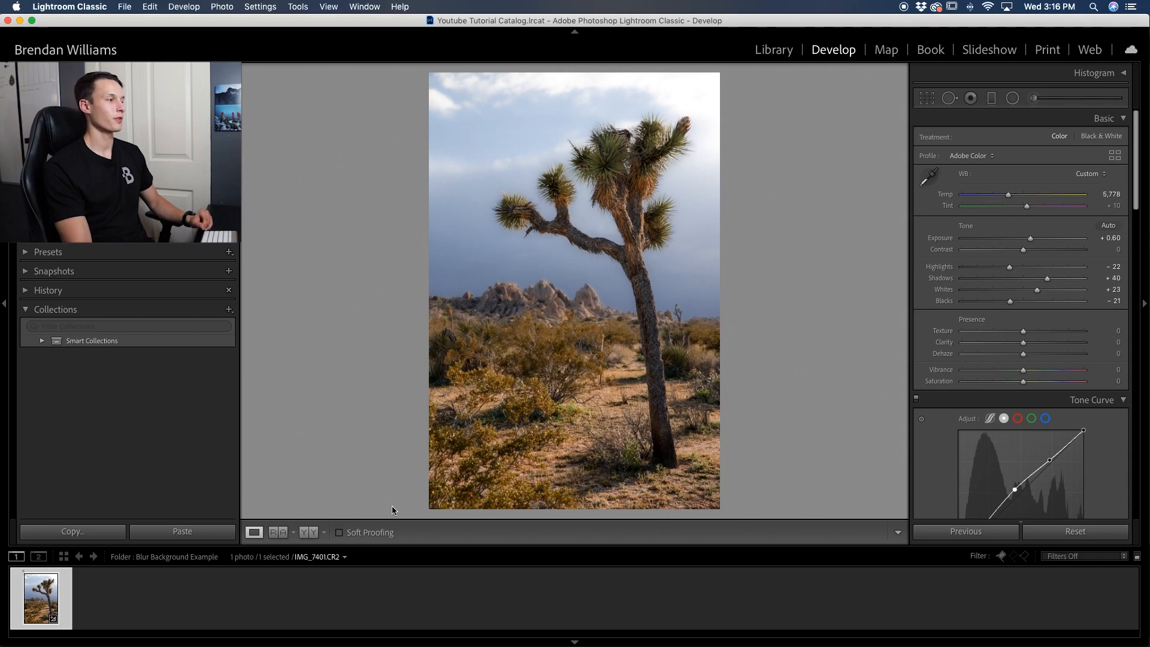
pyautogui.click(308, 532)
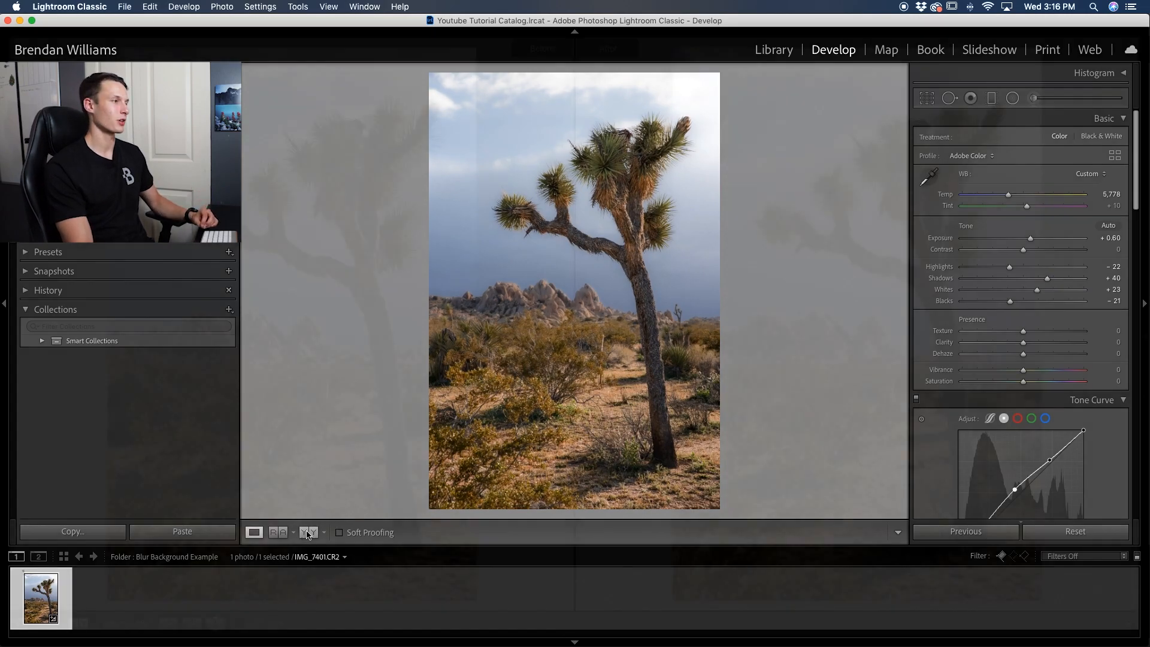
pyautogui.click(308, 531)
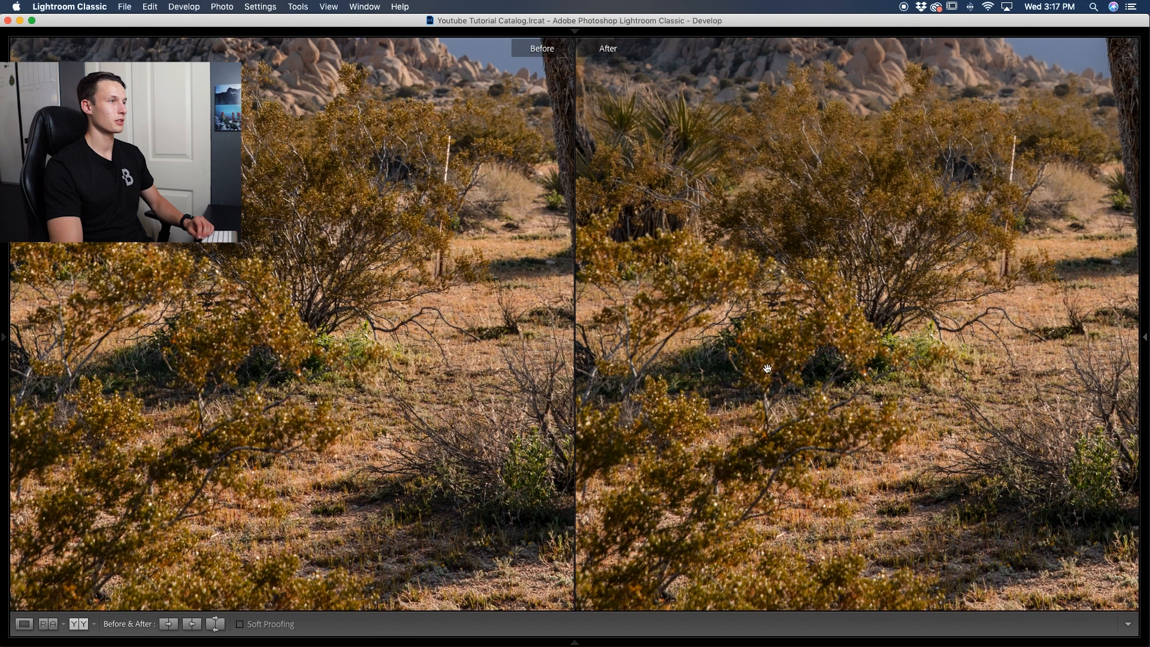
pyautogui.moveTo(767, 368); pyautogui.dragTo(842, 331)
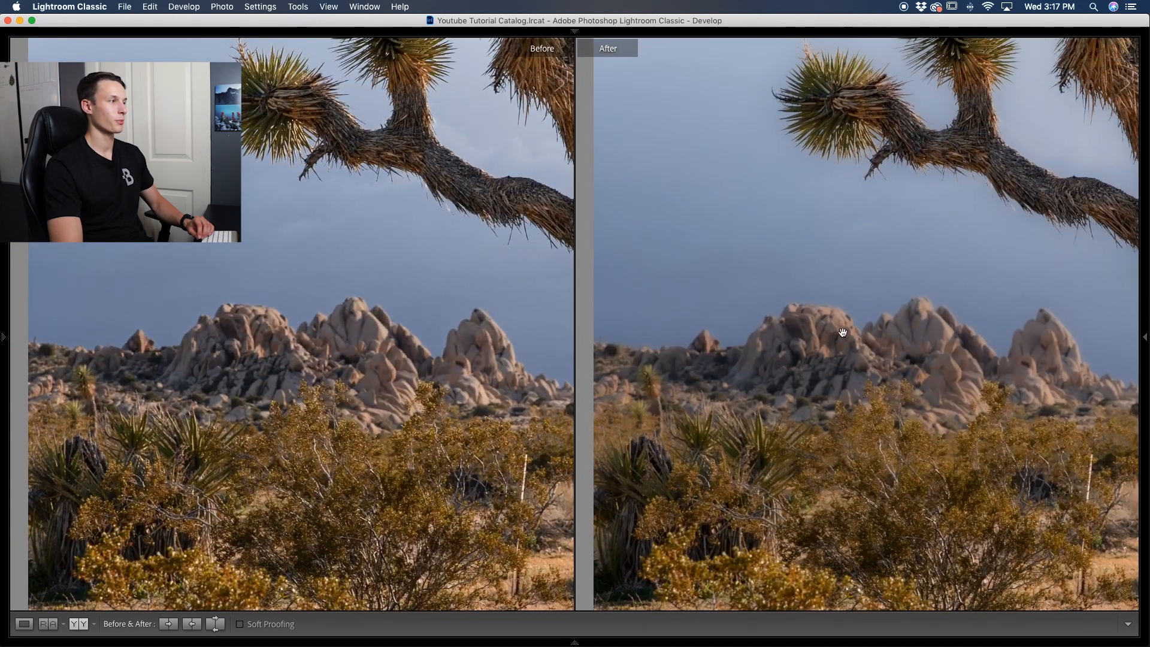